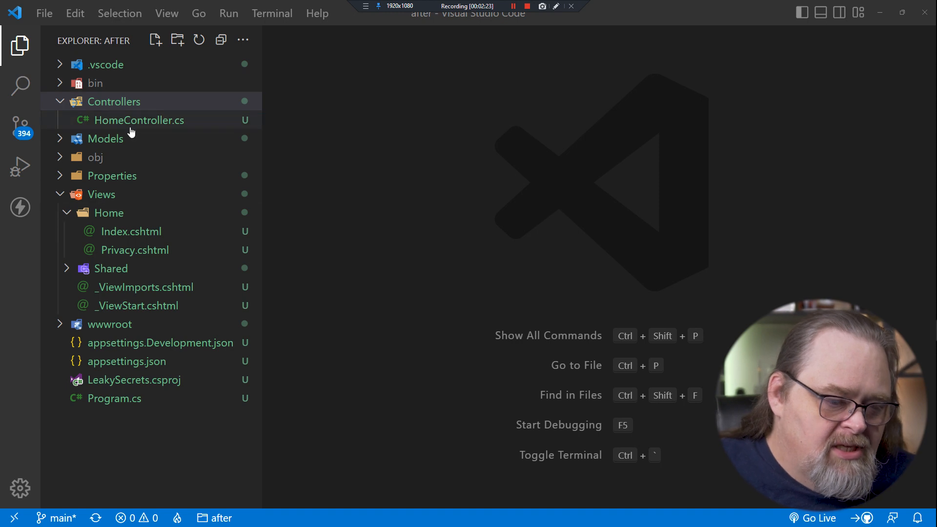
Step: Open HomeController.cs from the Explorer
click(139, 120)
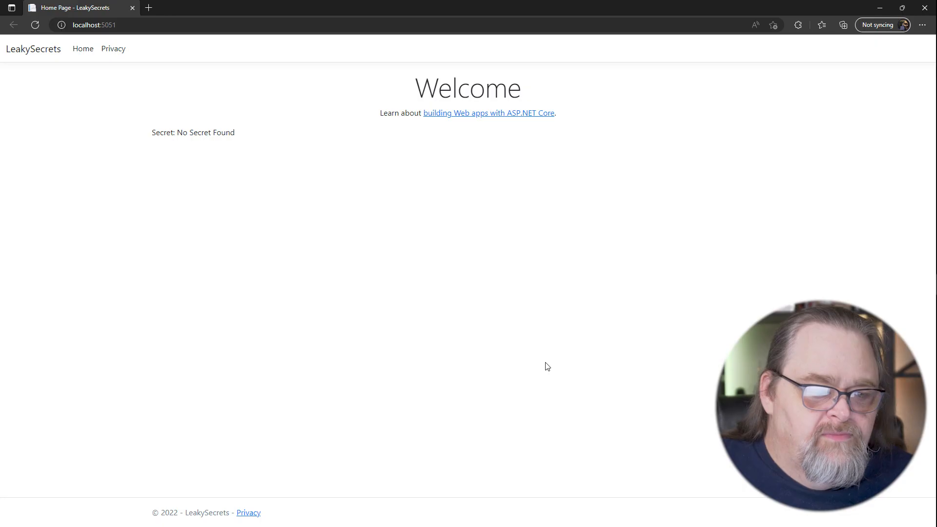
Step: Zoom in on the LeakySecrets page showing 'Secret: No Secret Found'
key(ctrl+plus)
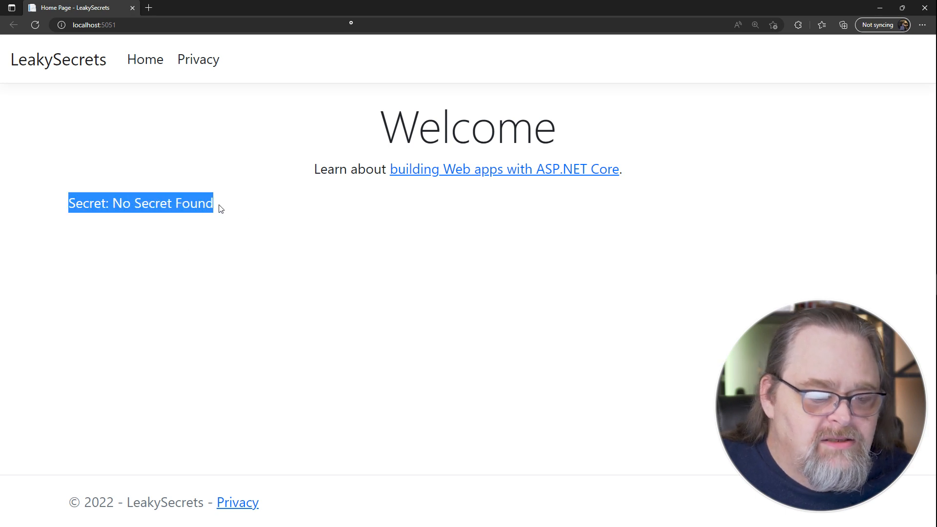
mouse_move(292, 238)
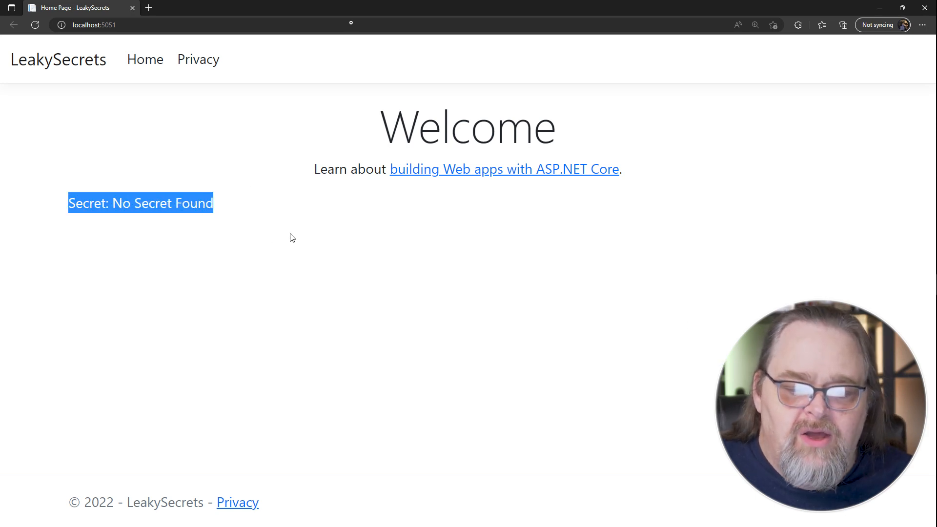
mouse_move(220, 190)
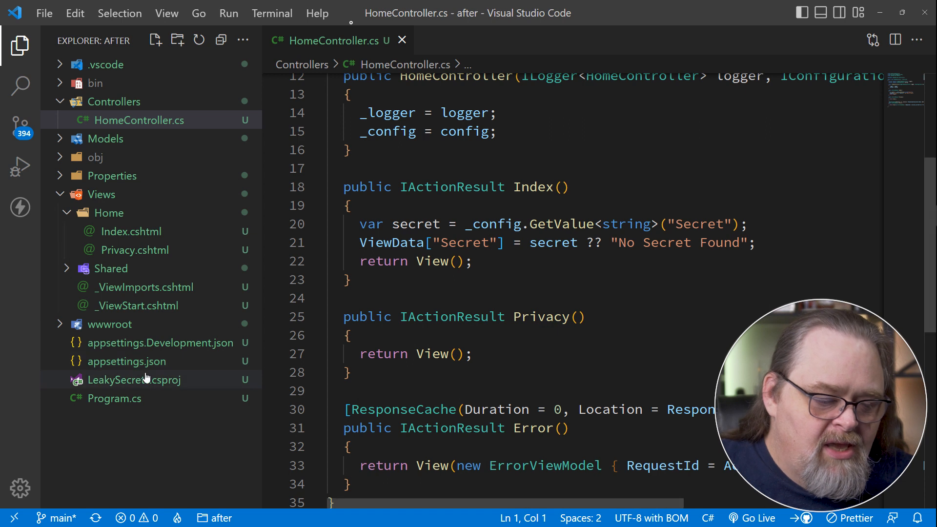
mouse_move(160, 342)
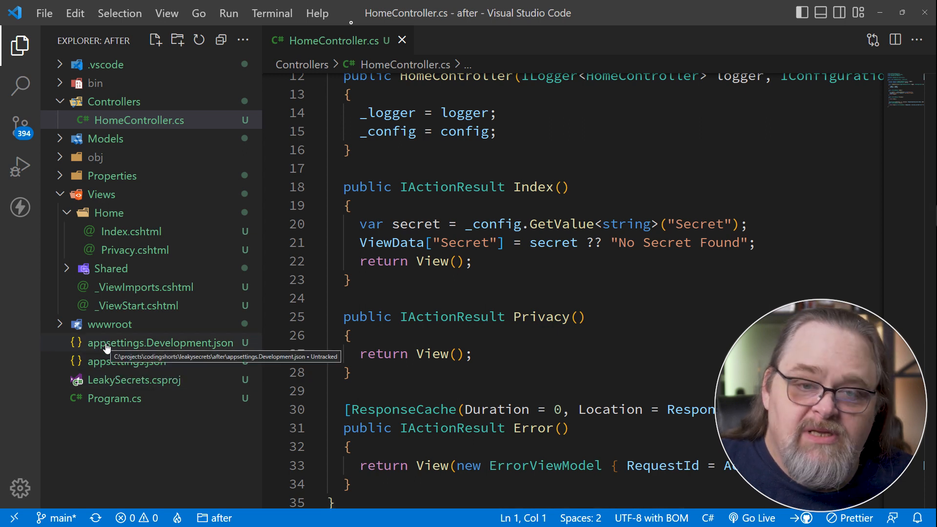
click(126, 361)
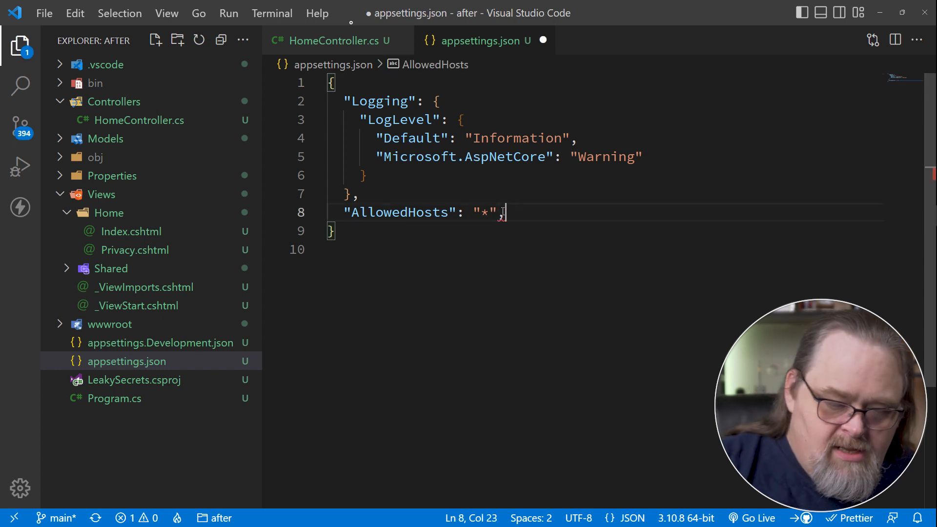
text("Secr)
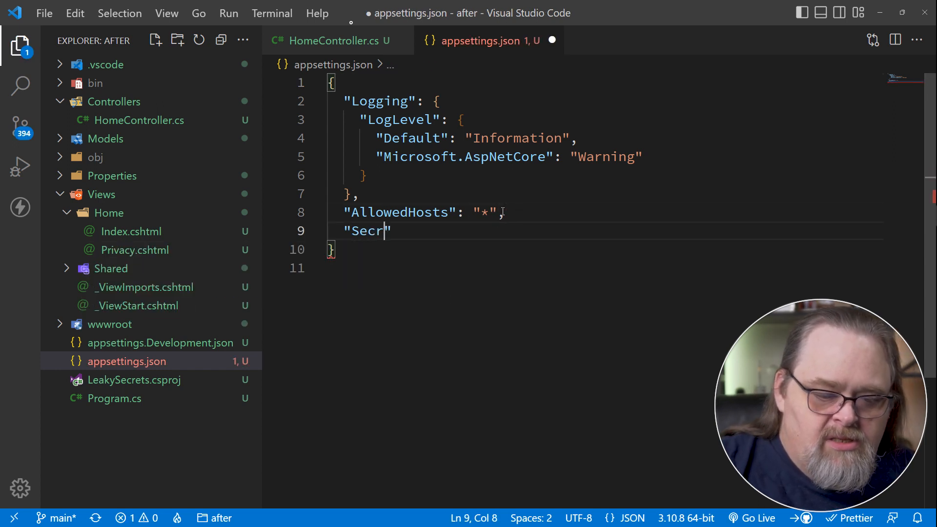
text(et)
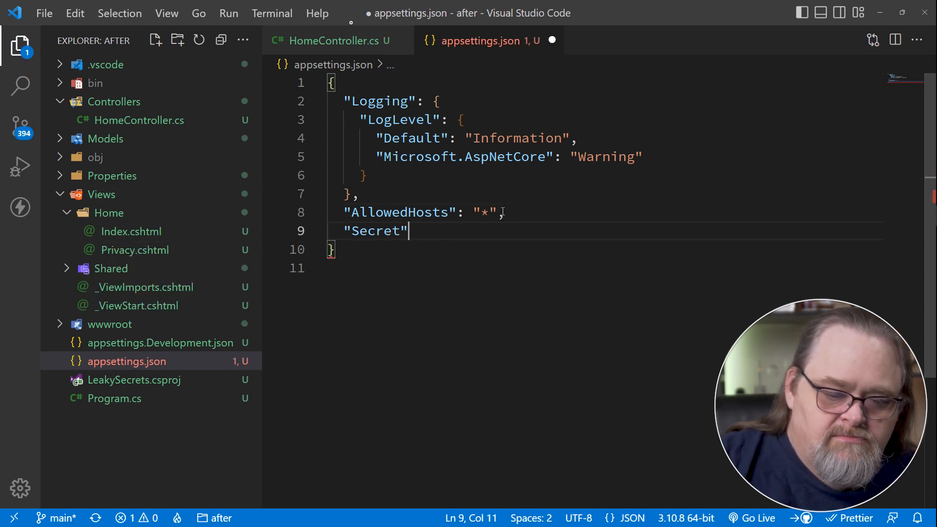
text(: "12")
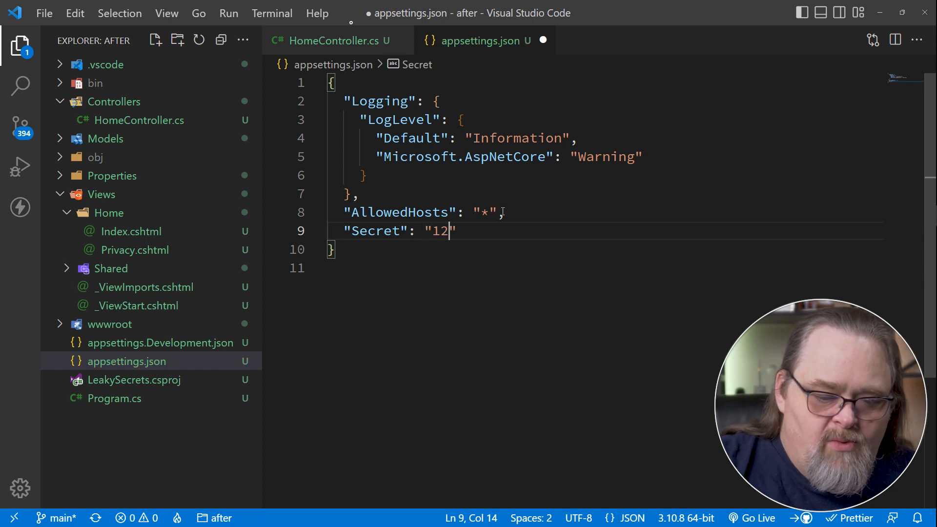
text(345abc)
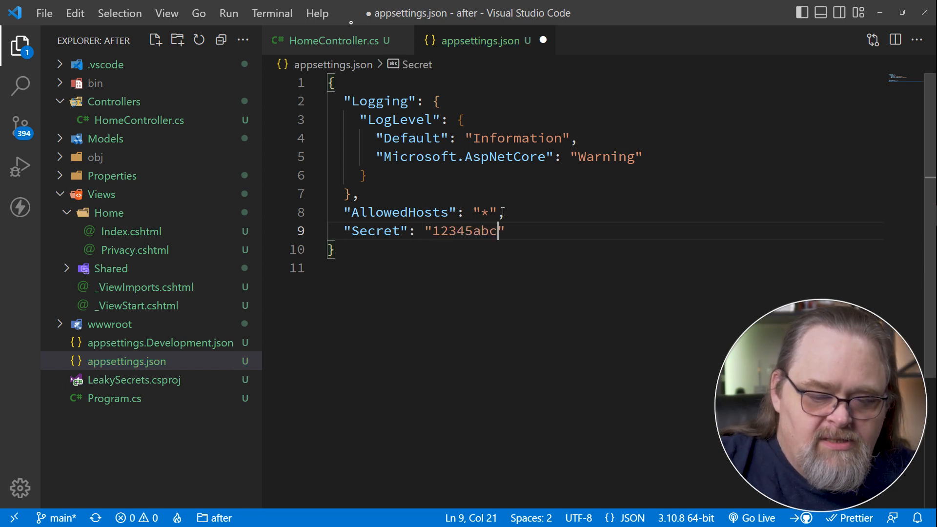
text(def)
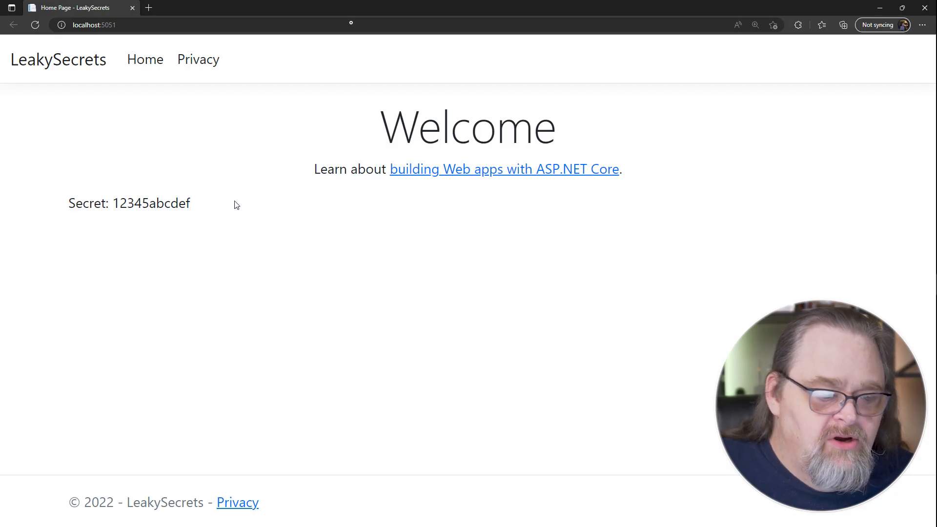
mouse_move(330, 214)
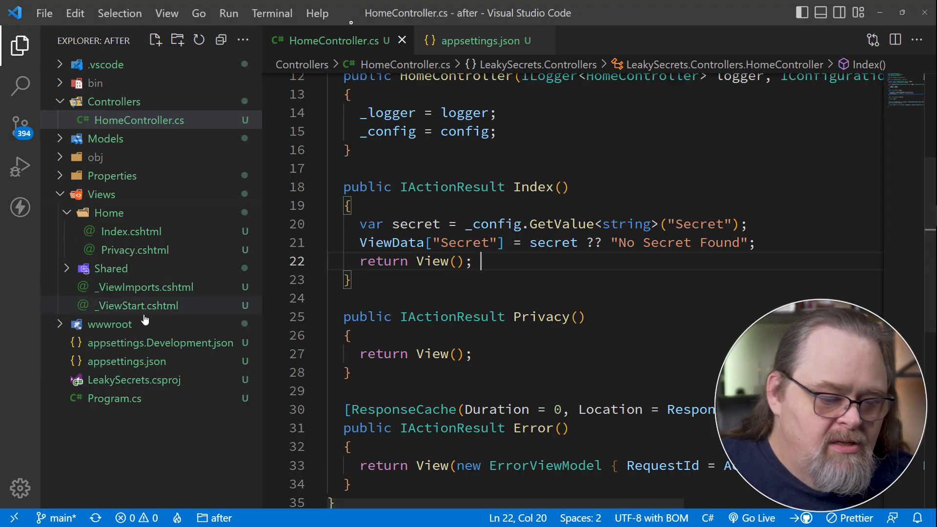
click(125, 361)
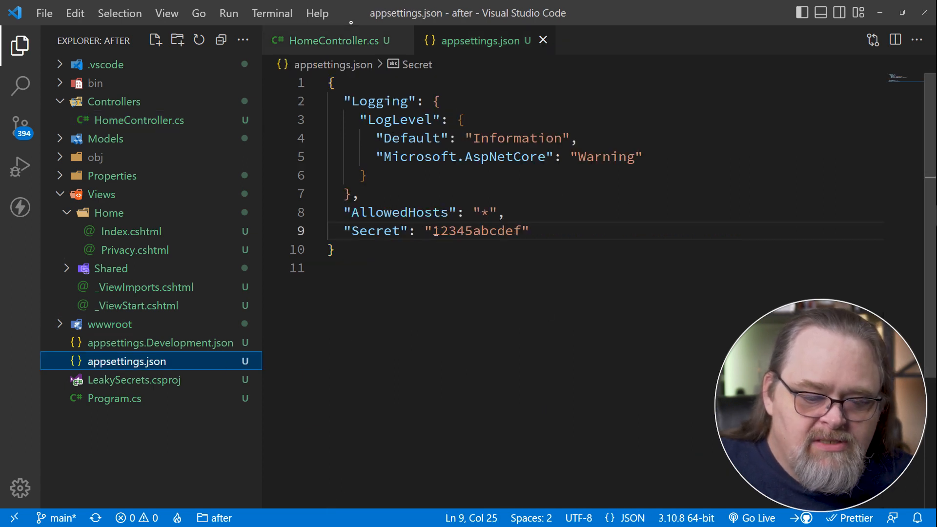
double_click(476, 231)
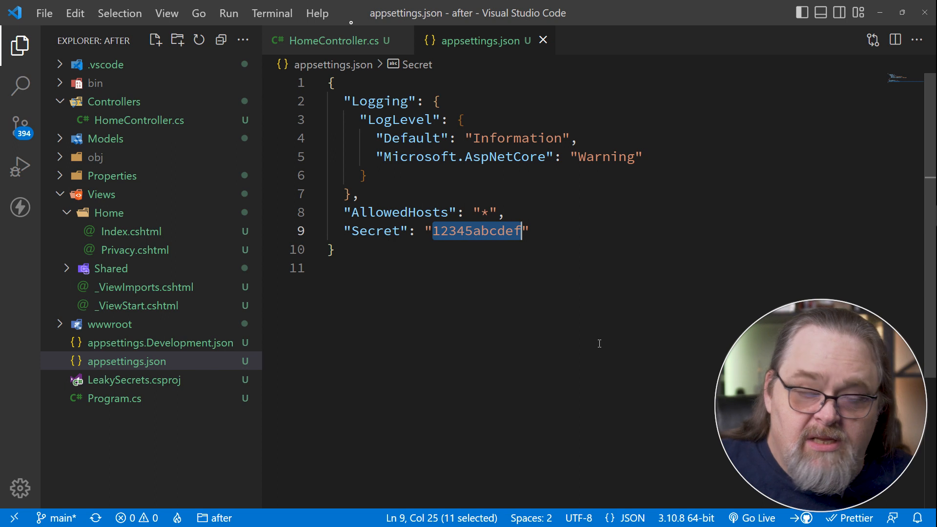
mouse_move(132, 347)
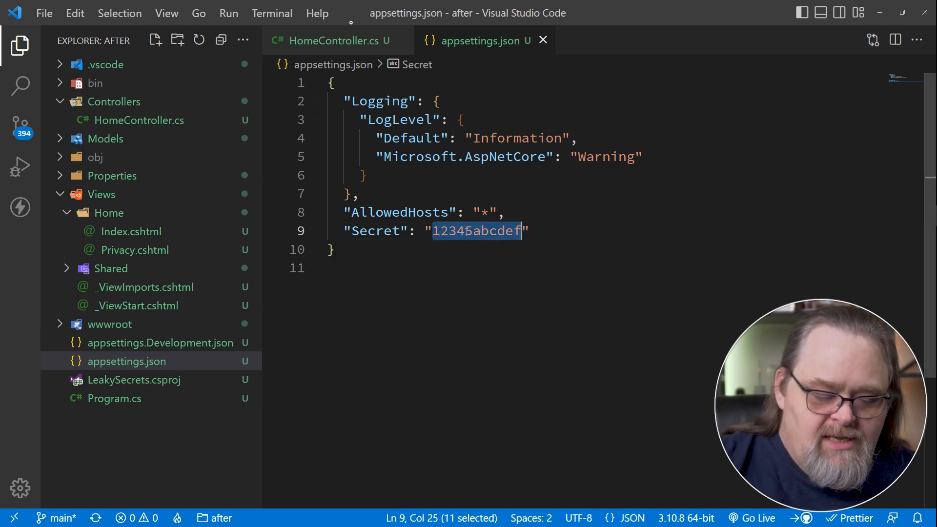
text(HIDE)
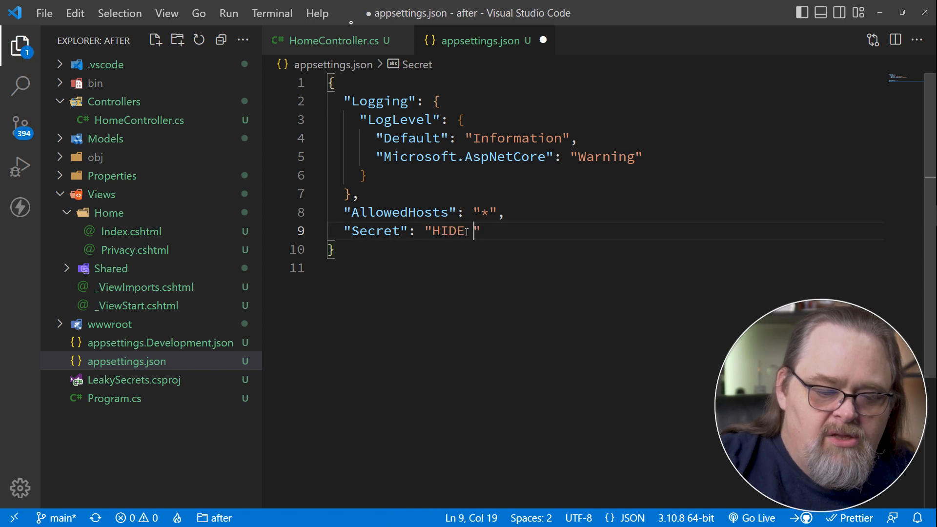
text(YOUR SECRET)
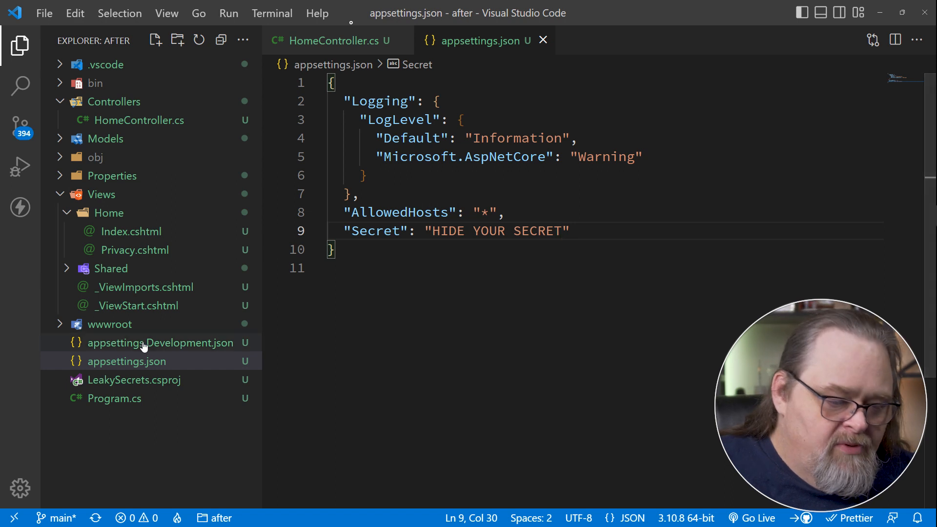
Step: Move the Secret line from appsettings.json into appsettings.Development.json
click(159, 342)
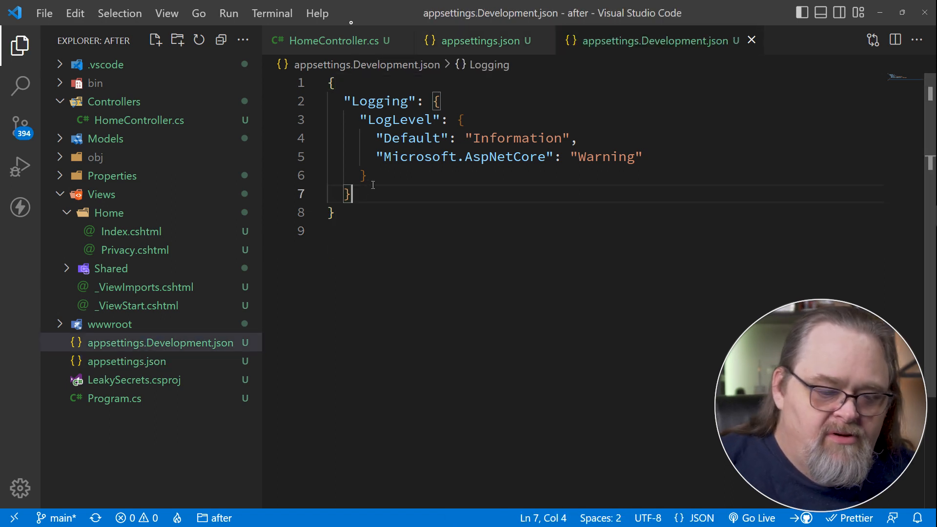
click(478, 41)
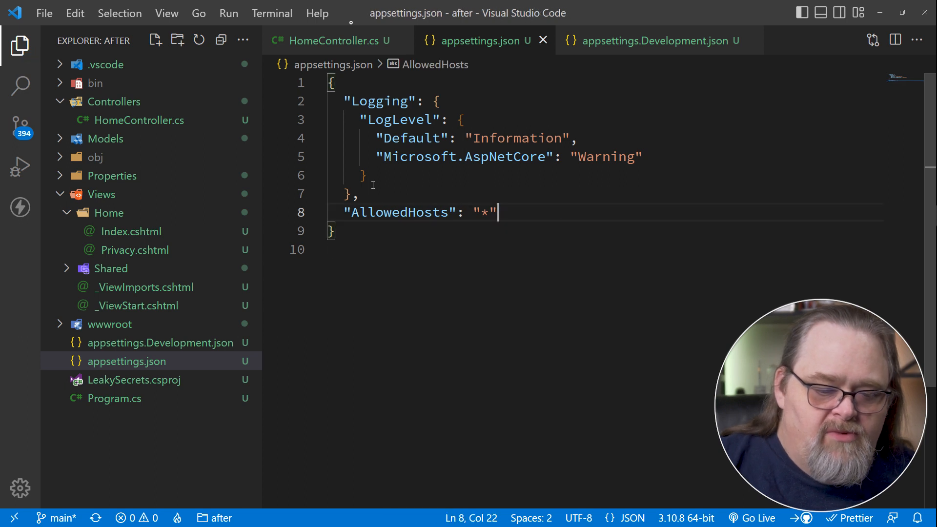
click(657, 40)
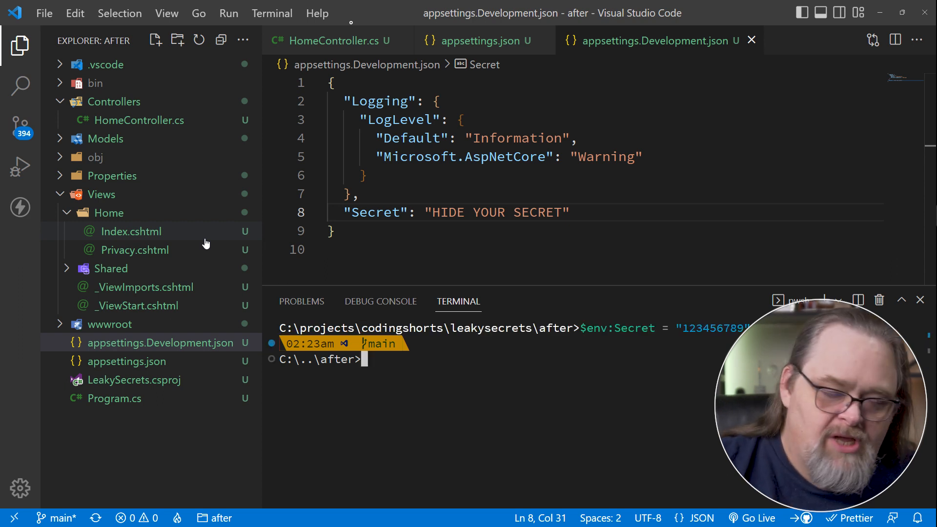
mouse_move(202, 226)
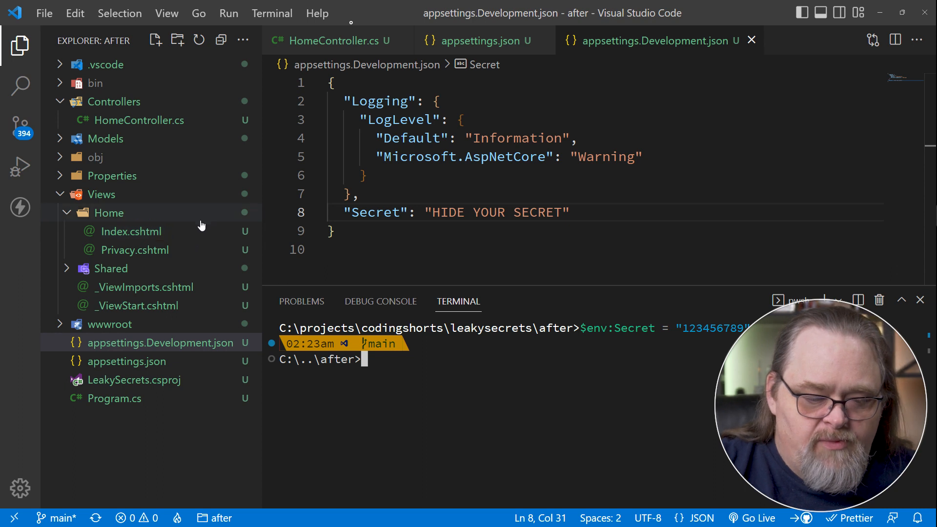
text(n watch)
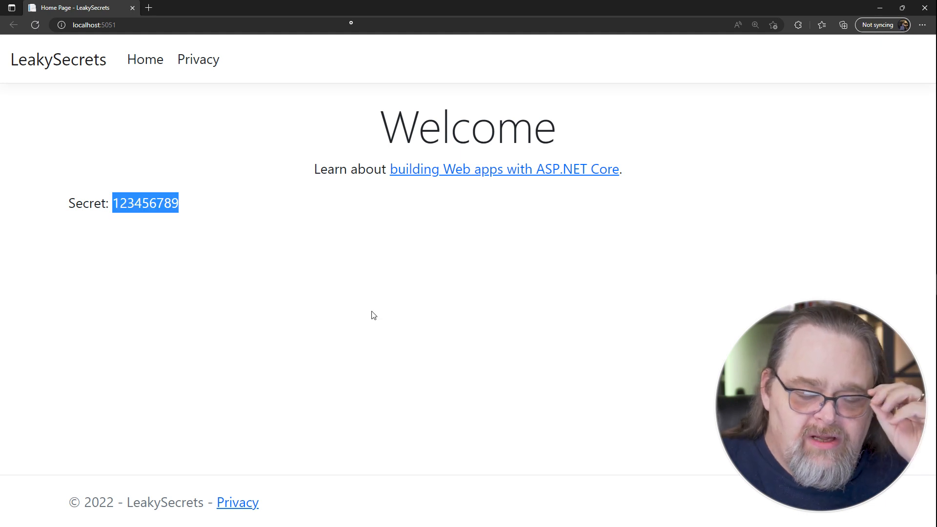
mouse_move(490, 317)
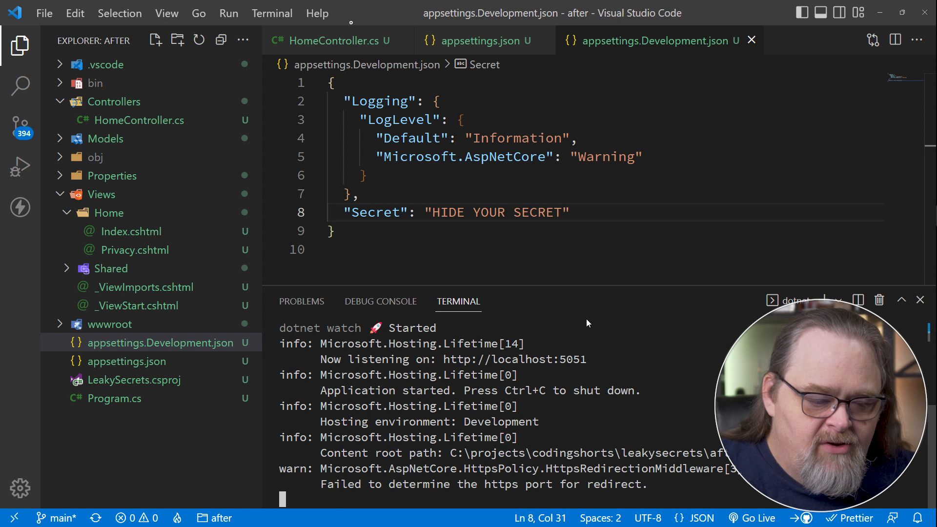
mouse_move(474, 281)
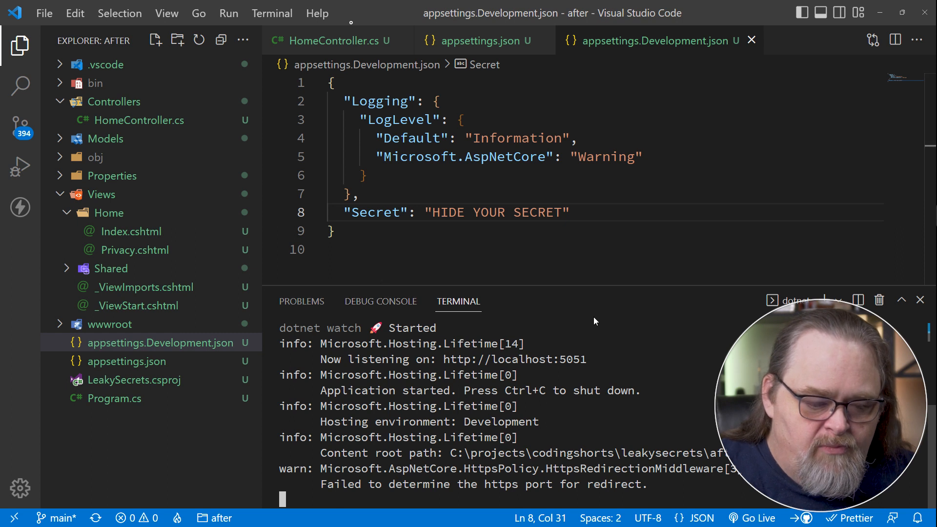
mouse_move(171, 389)
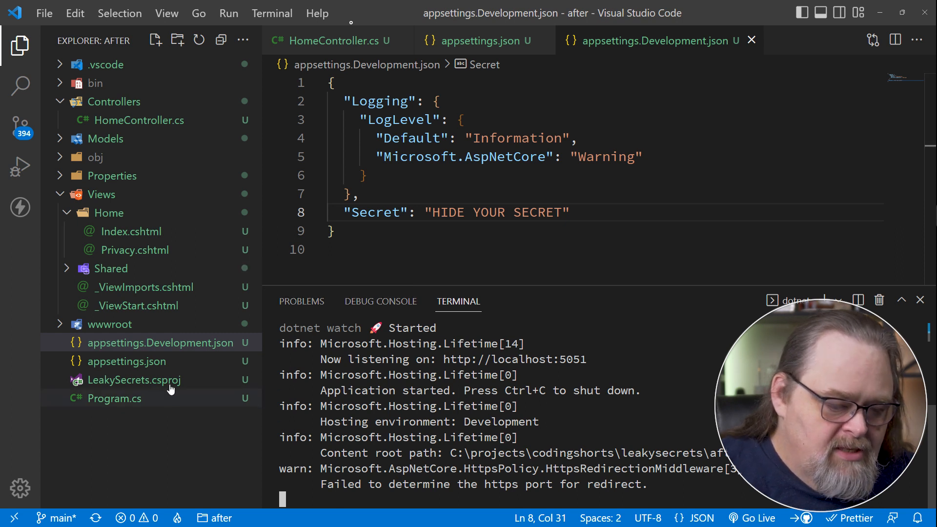
Step: Open LeakySecrets.csproj and resize the view to show its UserSecretsId
click(133, 380)
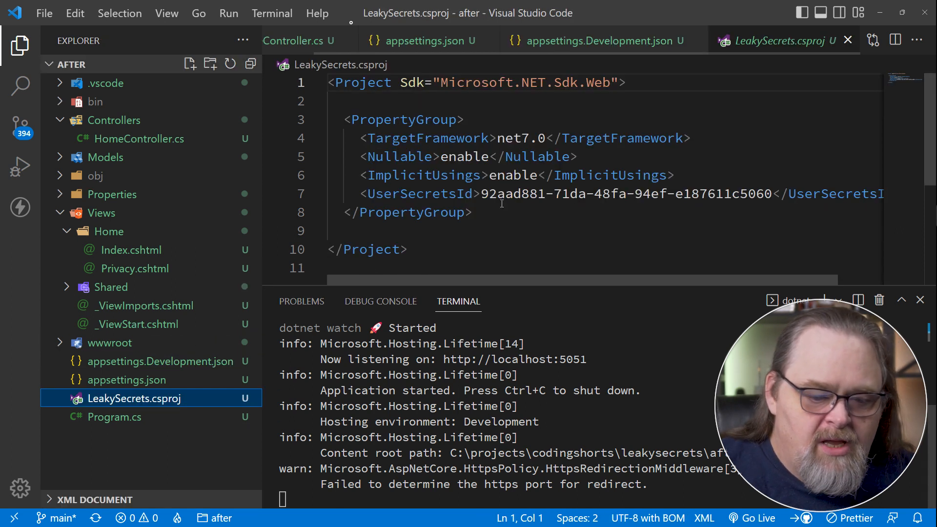
drag(359, 193, 621, 194)
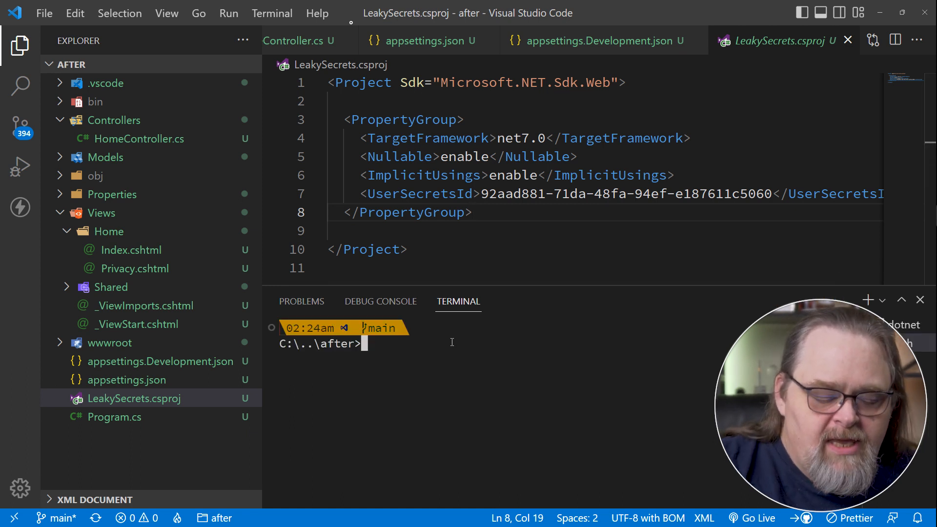
Step: Initialize user secrets for the project with dotnet user-secrets init
text(n update package)
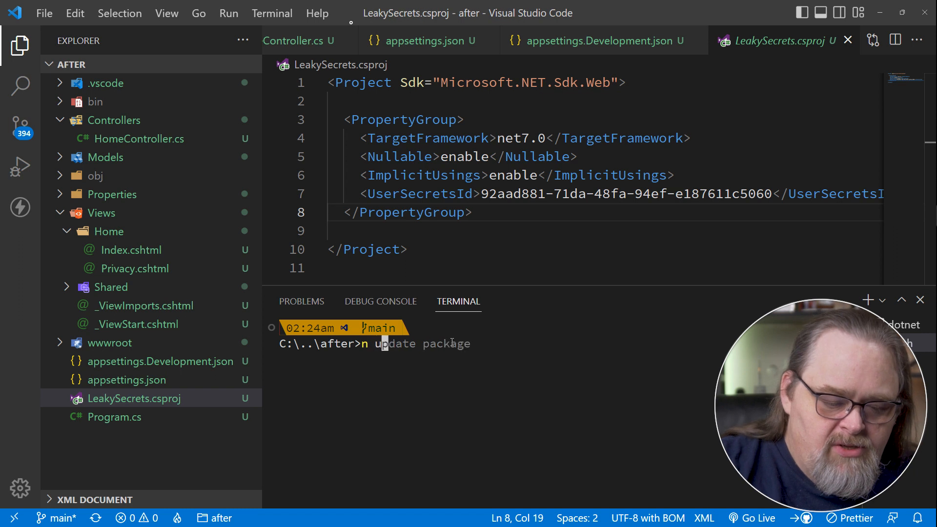
text(user-secrets i)
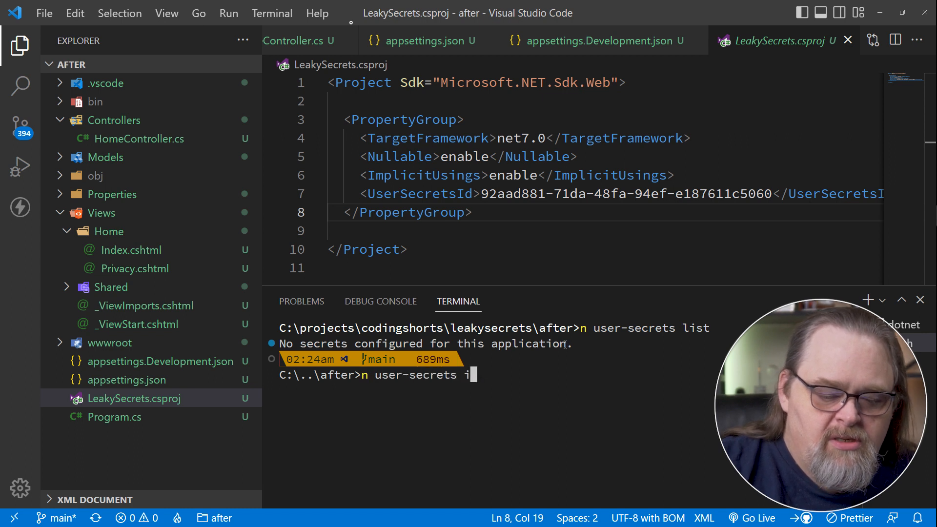
text(nit)
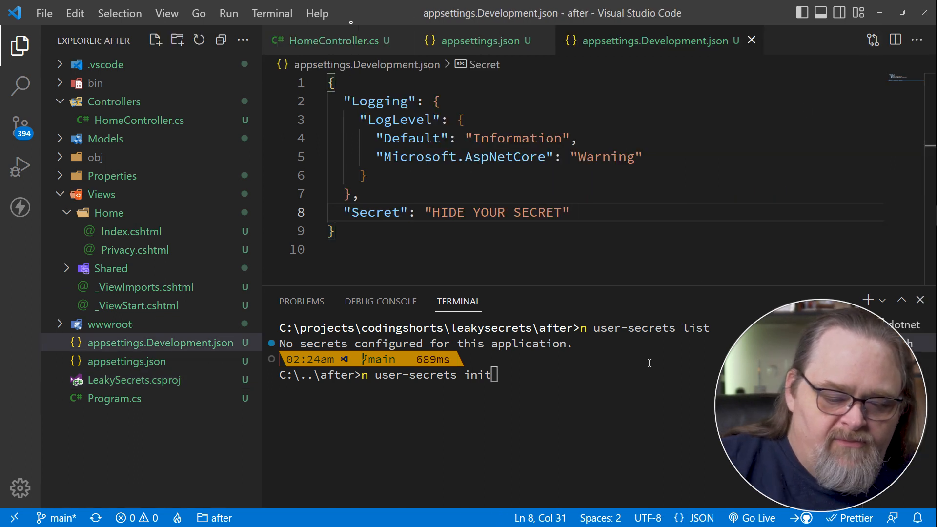
Step: Set user secret Secret to FromUserSecrets, then list the stored user secrets
double_click(539, 213)
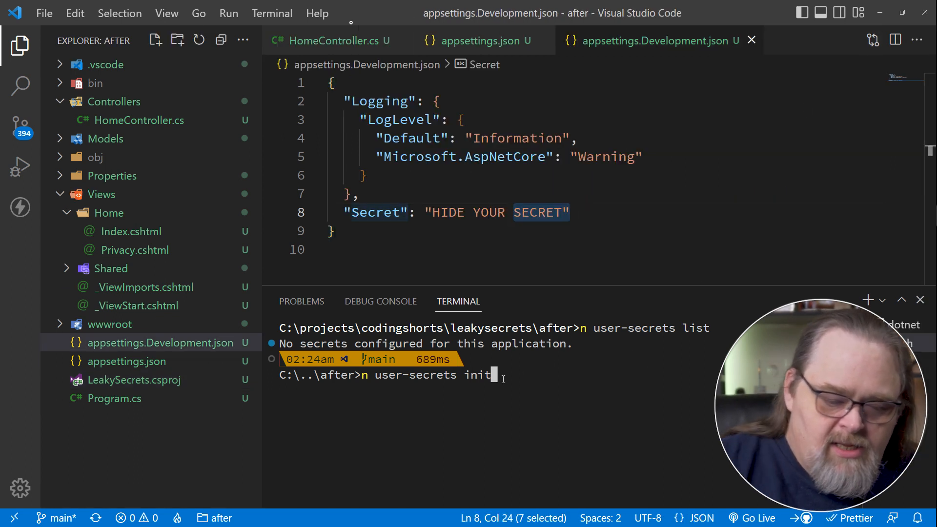
text(set)
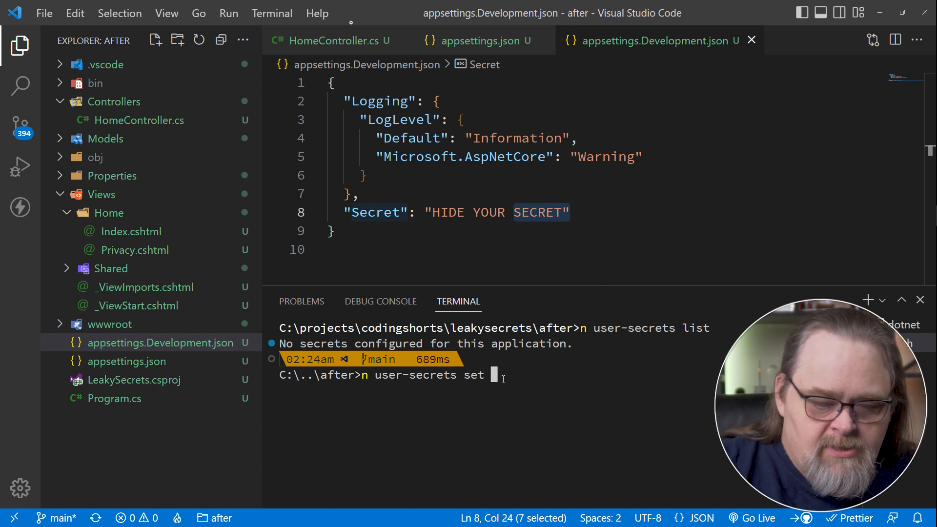
text(Secret)
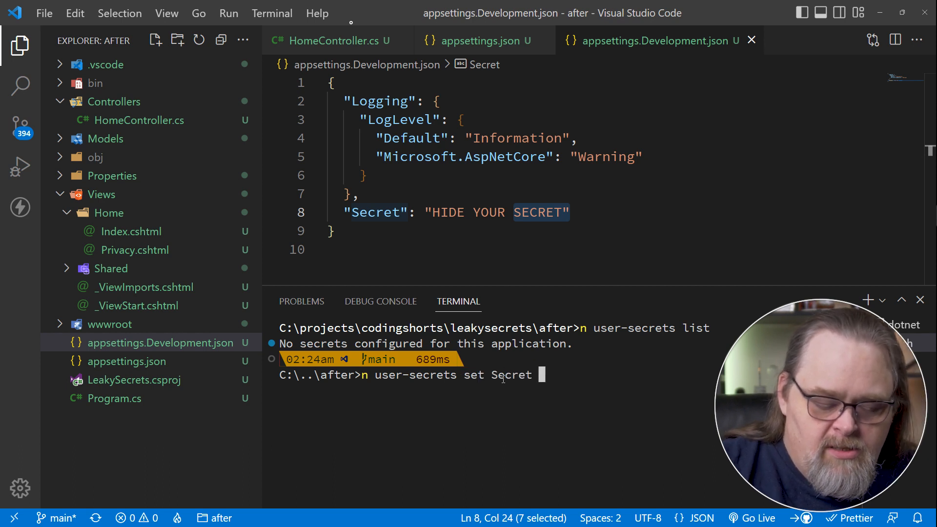
text(Fo)
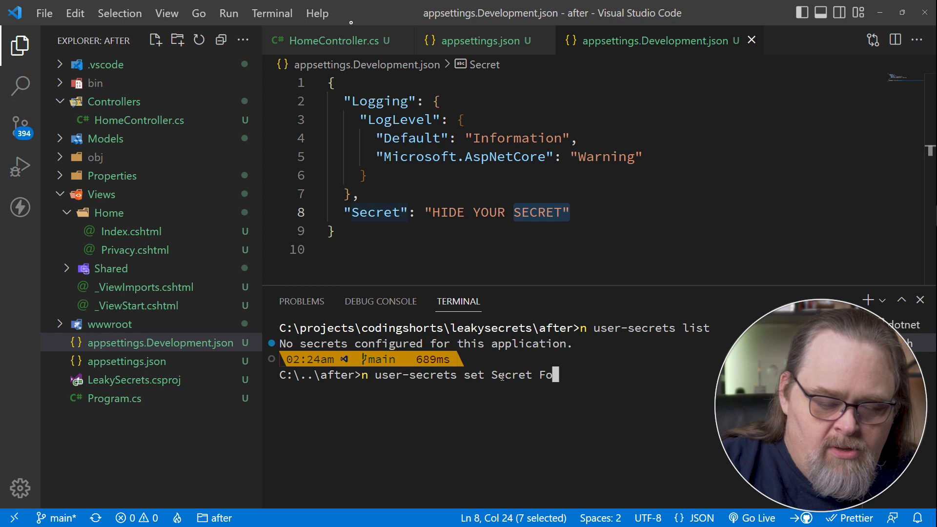
text(romSU)
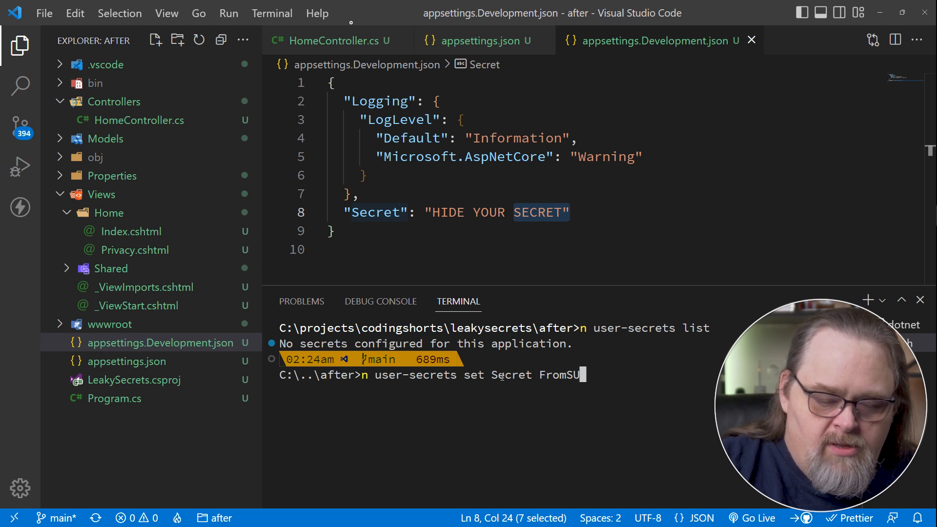
text(userSecre)
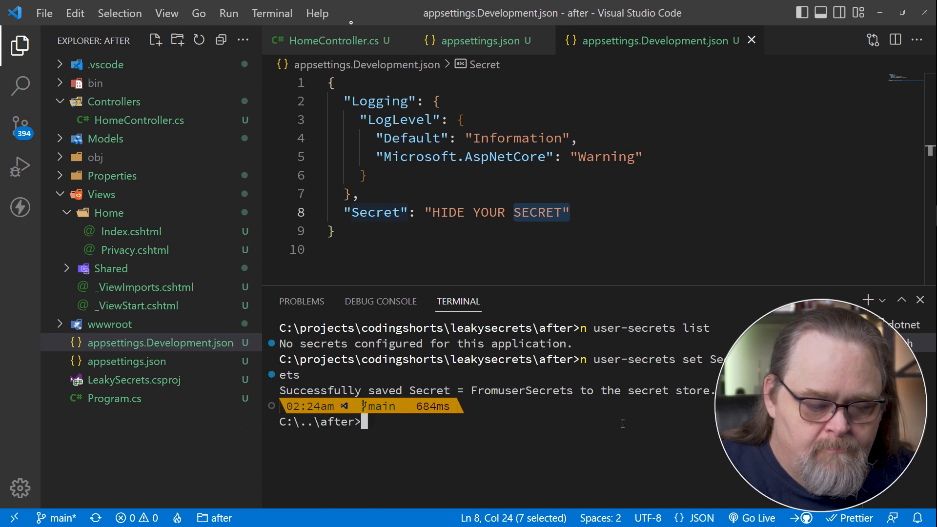
text(n user-secrets list)
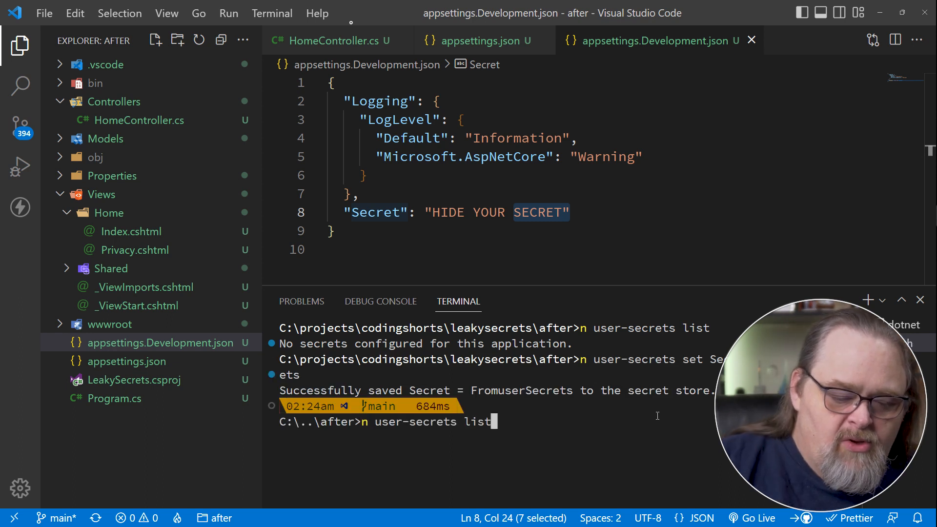
key(enter)
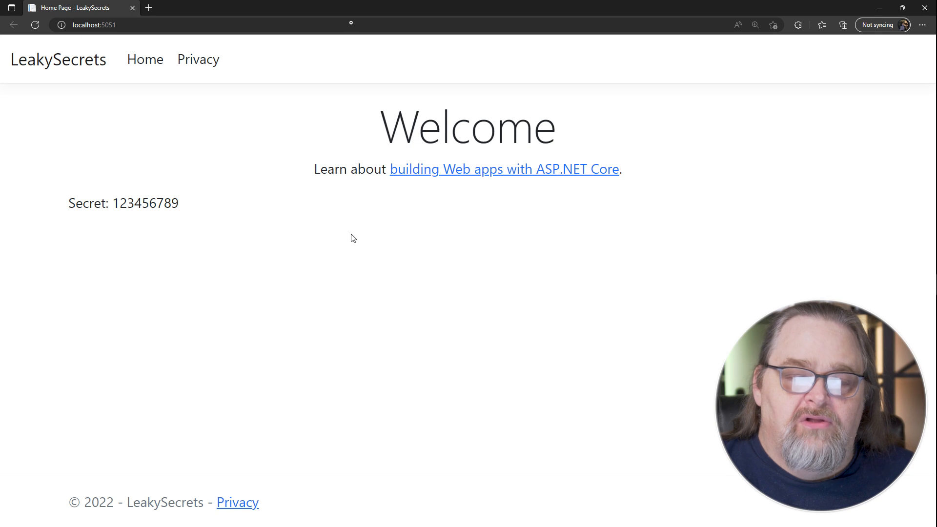
mouse_move(457, 242)
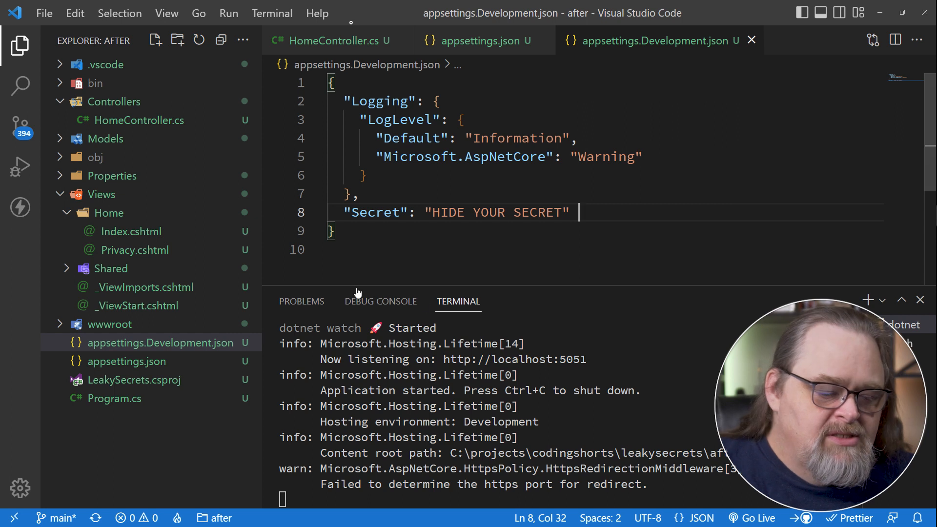
Step: Insert a // Config comment and builder.Configuration.Sources.Clear() below the builder line
click(113, 398)
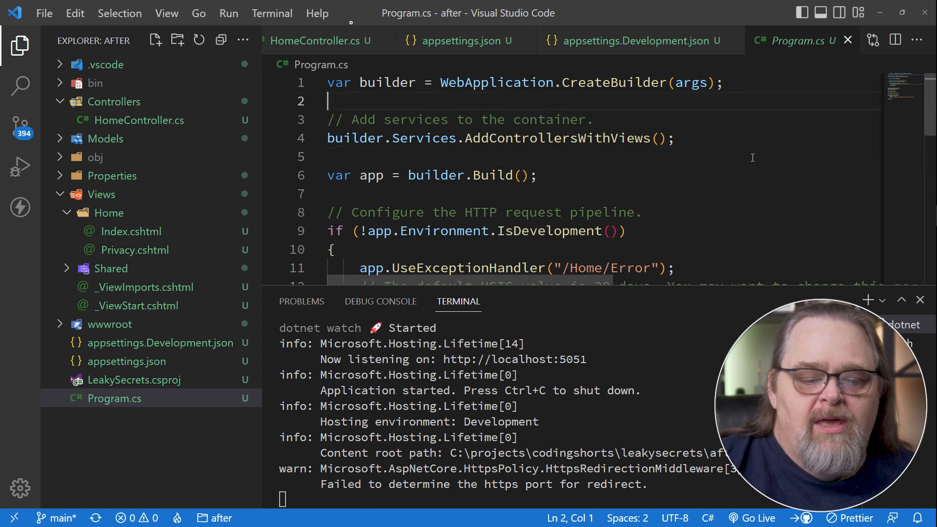
text(// Config)
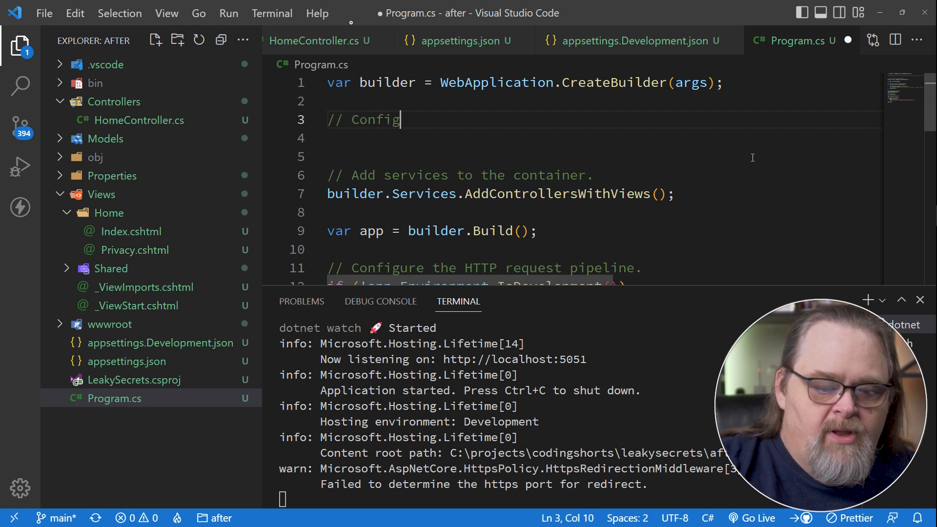
text(builder)
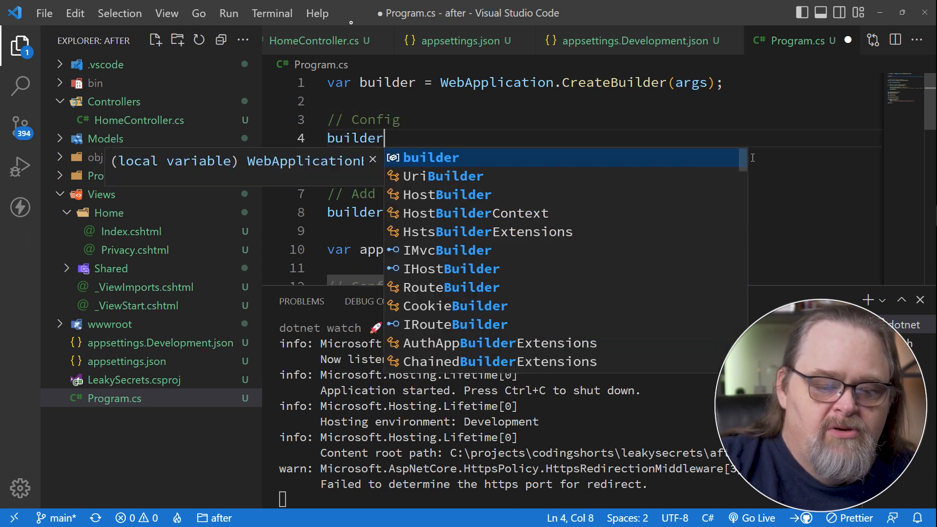
text(.configuration)
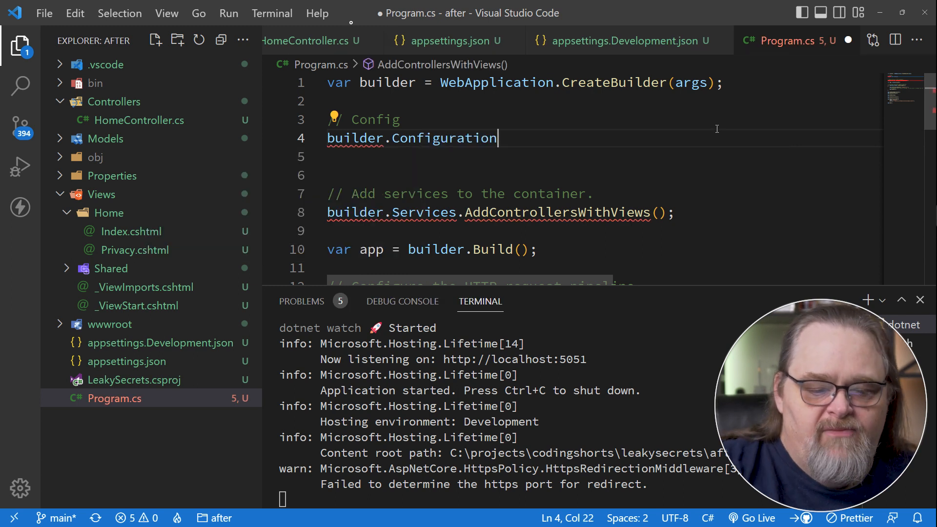
text(.Sources)
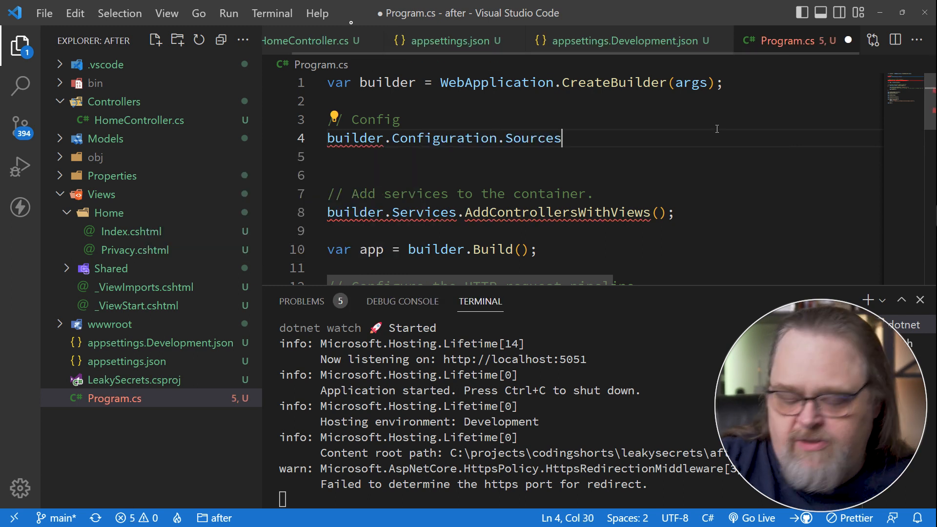
text(.CL)
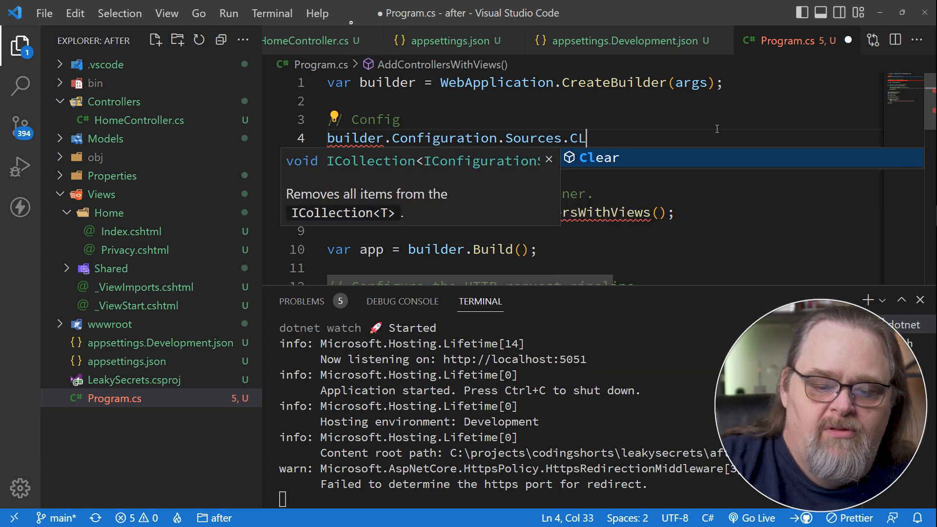
key(Tab)
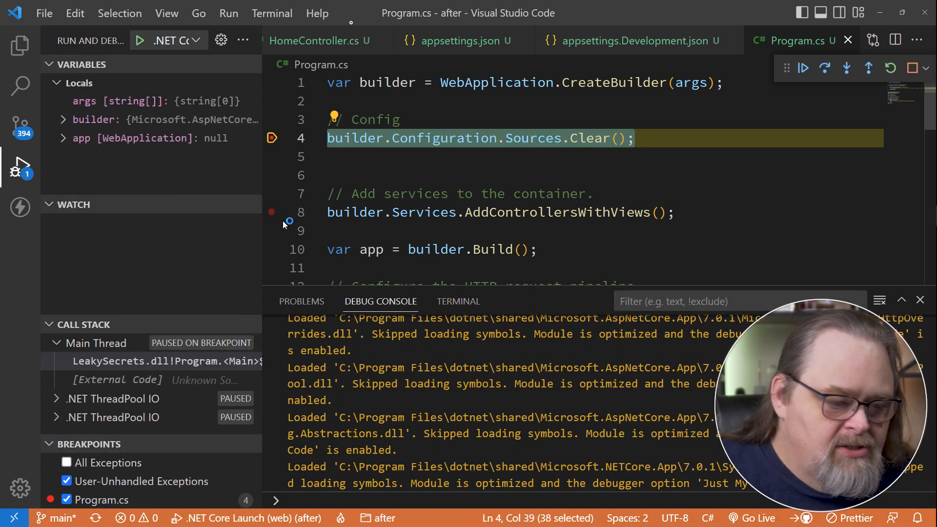
Step: Add a watch expression for builder.Configuration.Sources
click(208, 204)
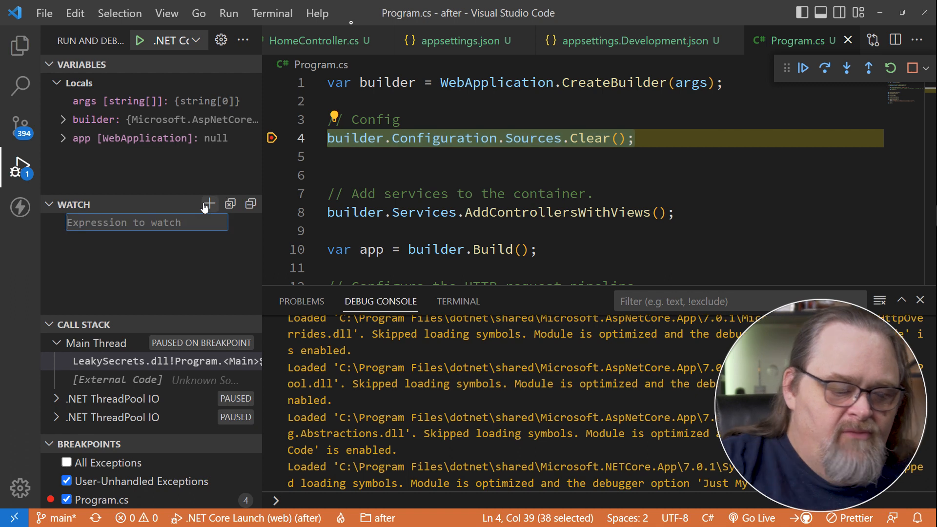
text(builder.COnfigu)
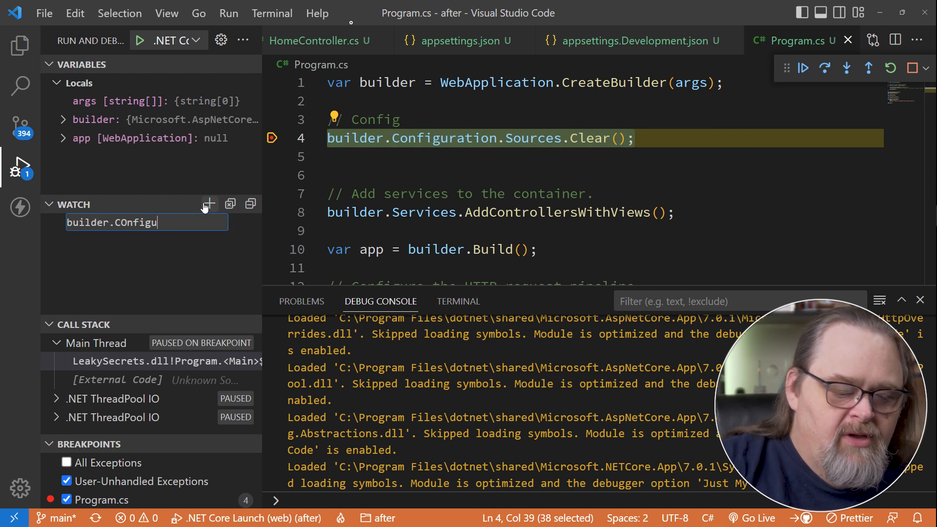
text(ration.Source)
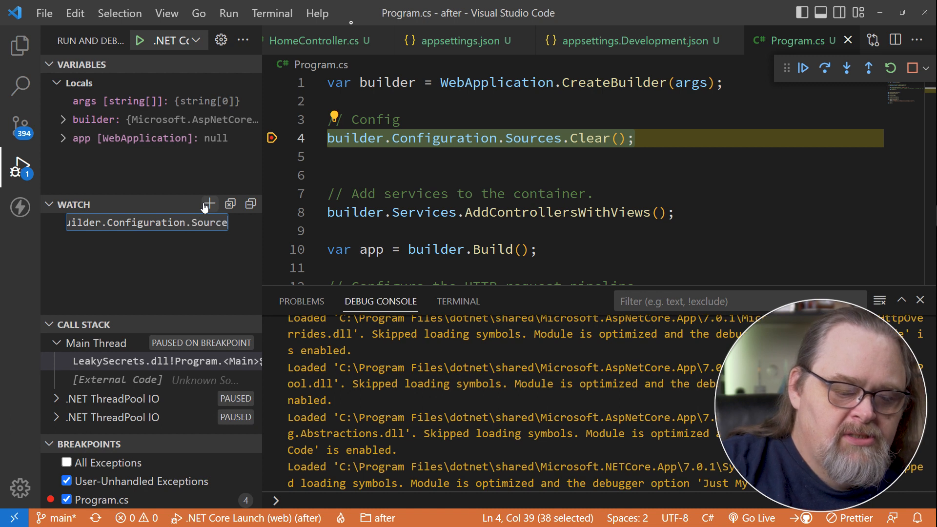
key(Enter)
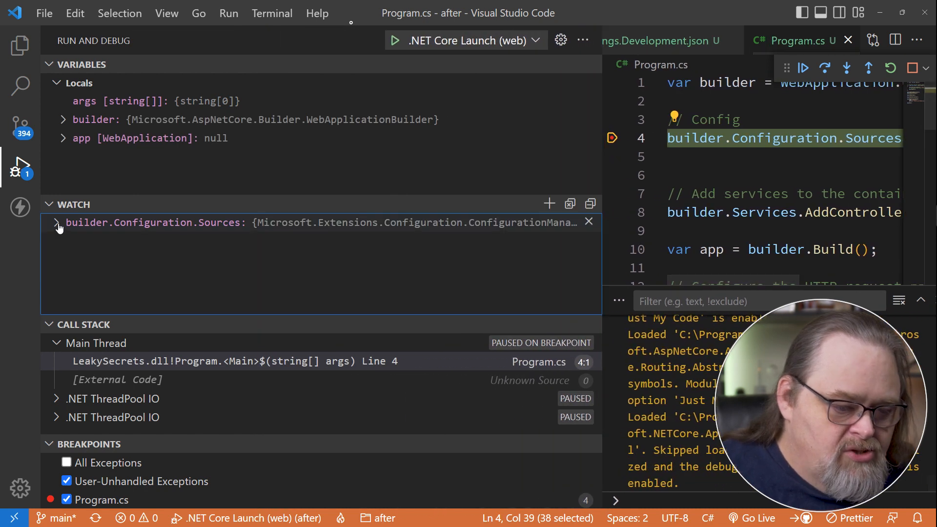
Step: Expand the watch to list all 9 sources and open source 6, a JSON source
click(56, 222)
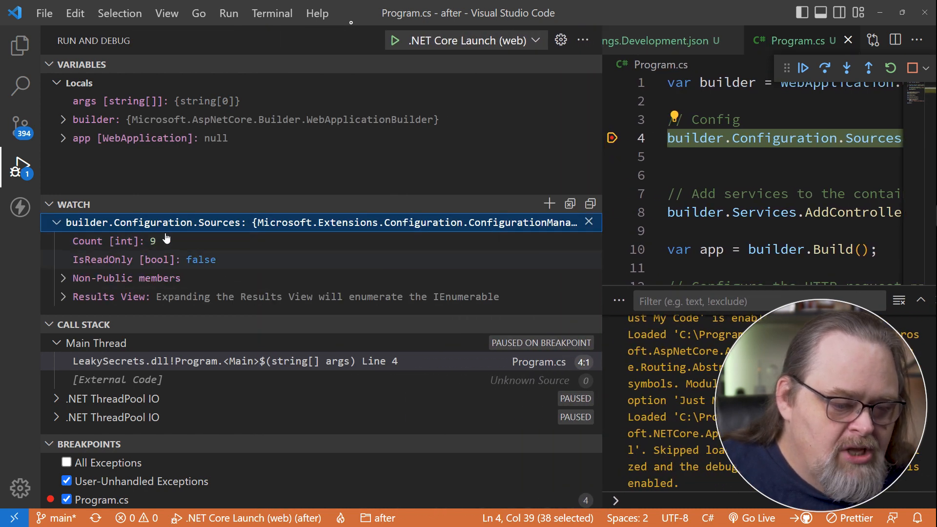
click(110, 296)
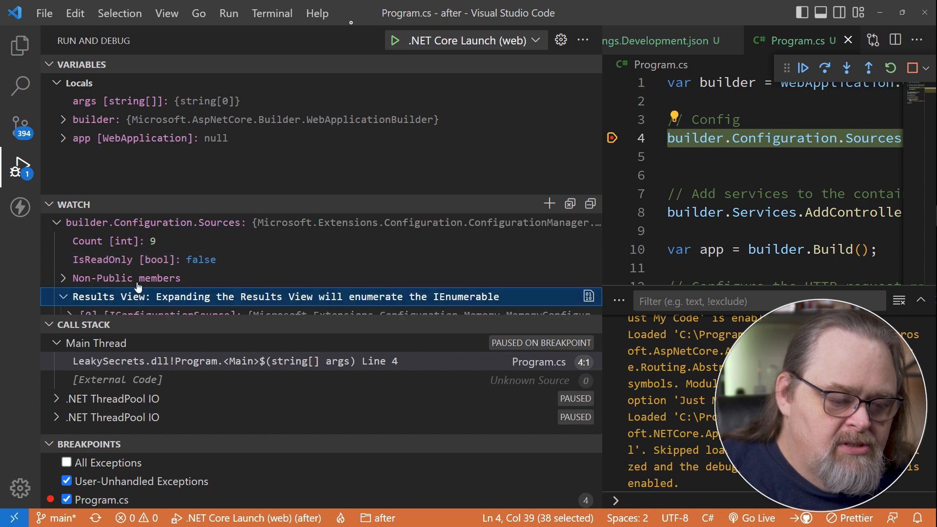
click(59, 296)
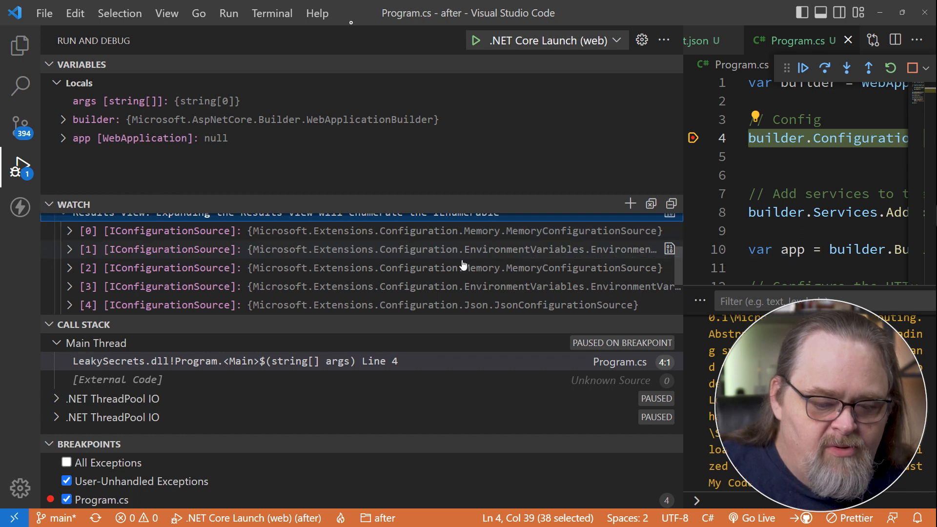
scroll(down, 3)
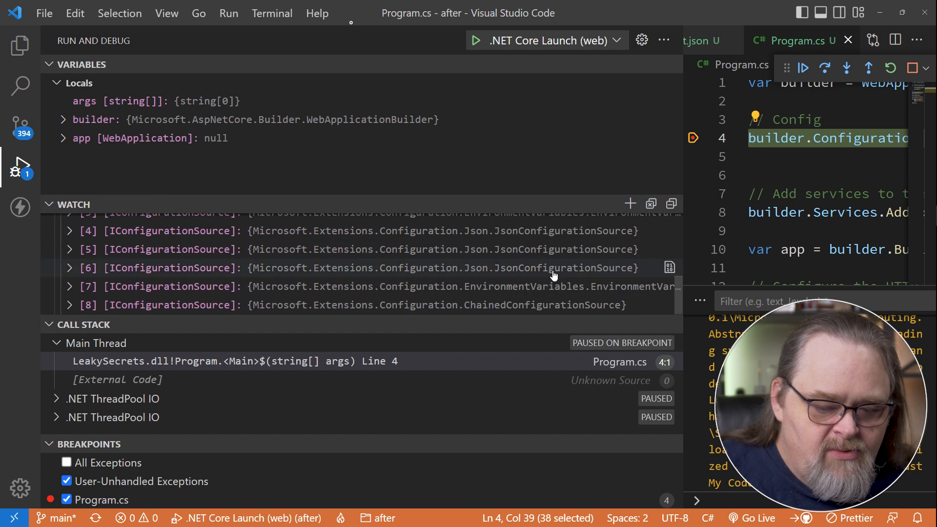
mouse_move(568, 277)
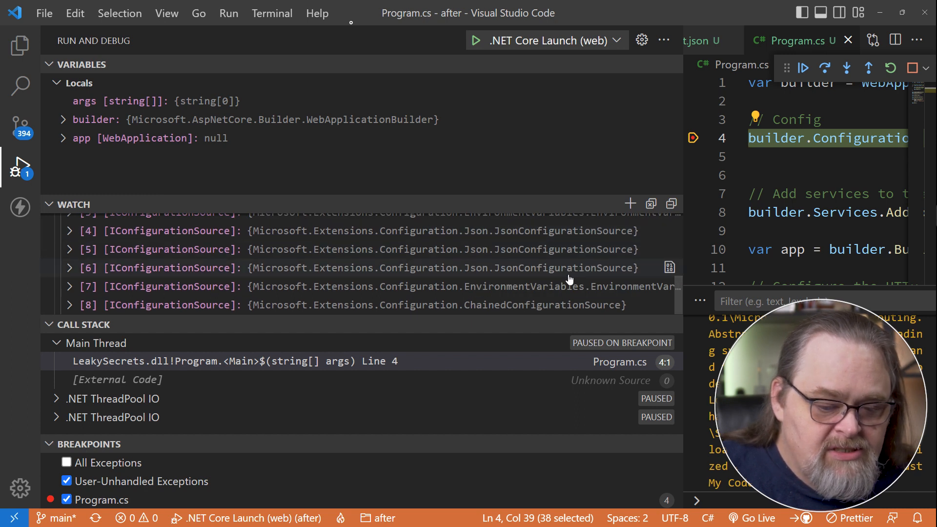
click(69, 231)
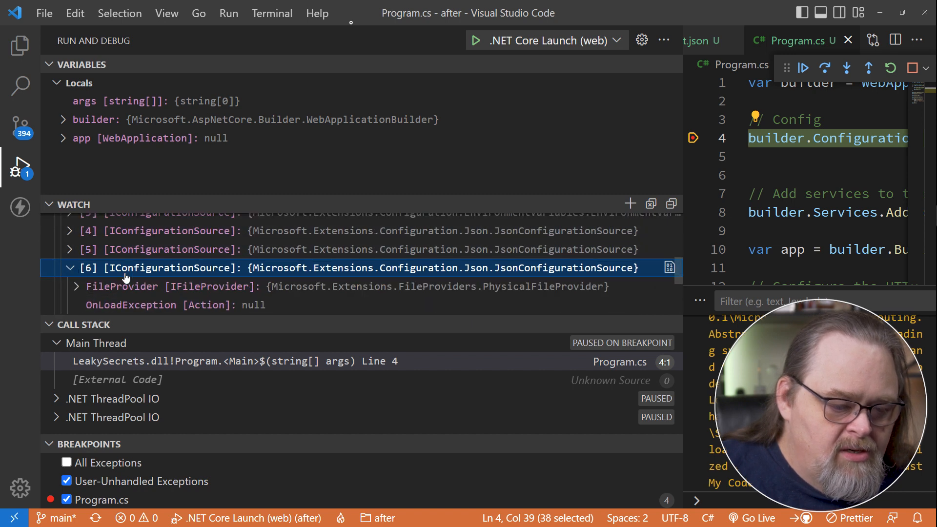
Step: Expand Watch item [6] JsonConfigurationSource and its FileProvider to show the user-secrets Root path
click(76, 286)
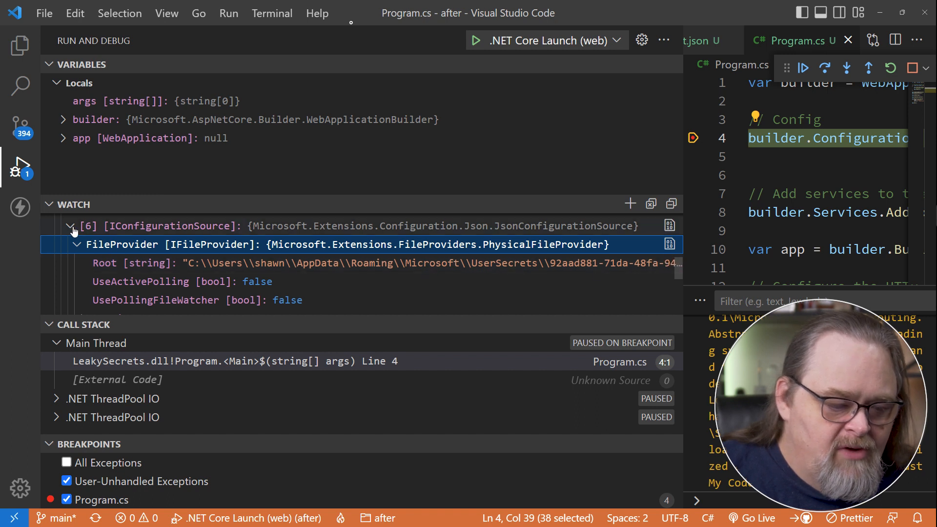
click(69, 226)
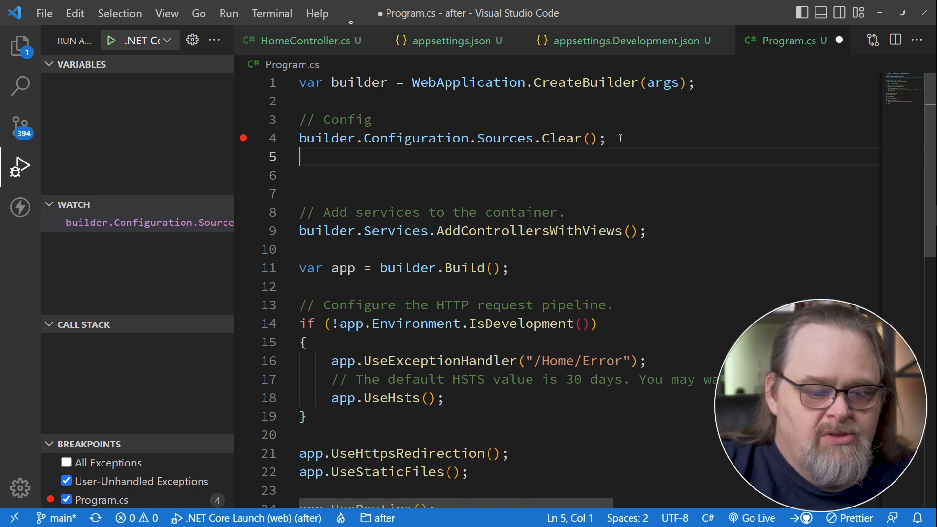
Step: Stop debugging and begin builder.Configuration.Add on the line below Sources.Clear()
text(builder.CO)
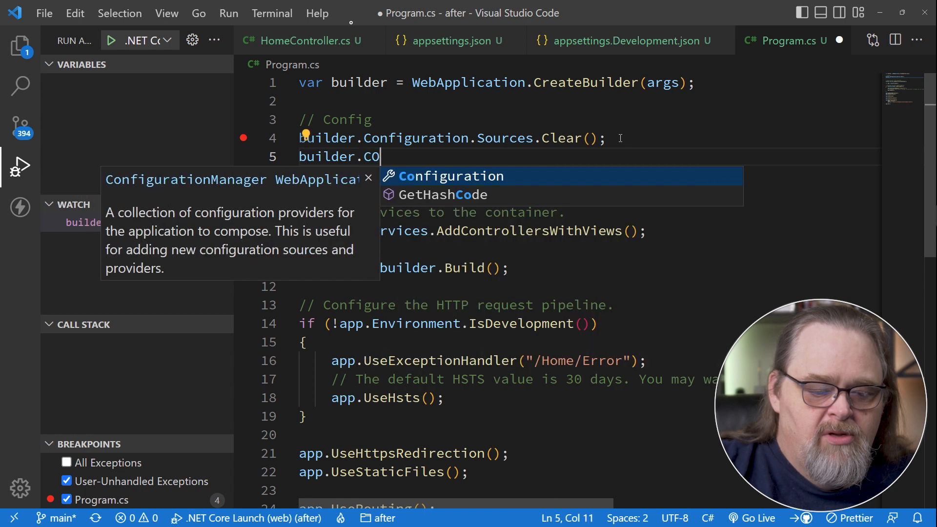
text(nfiguration.Add)
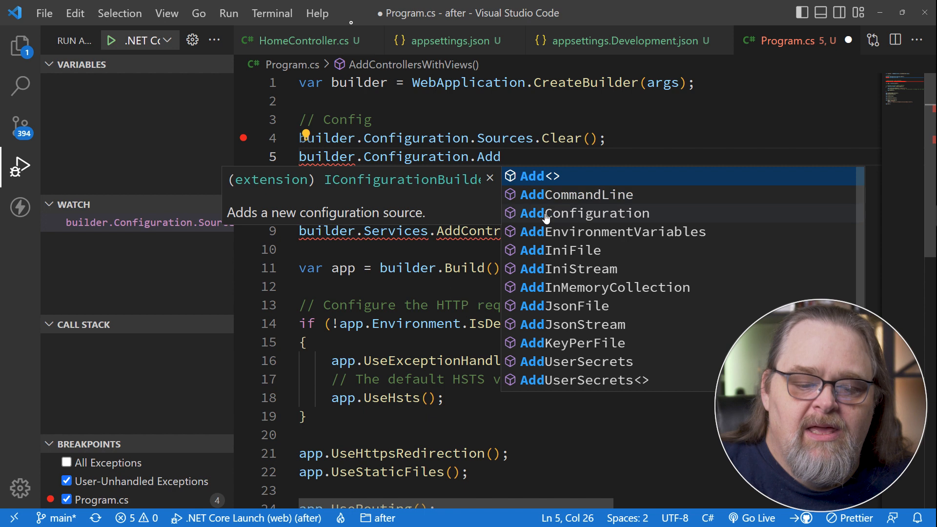
mouse_move(567, 268)
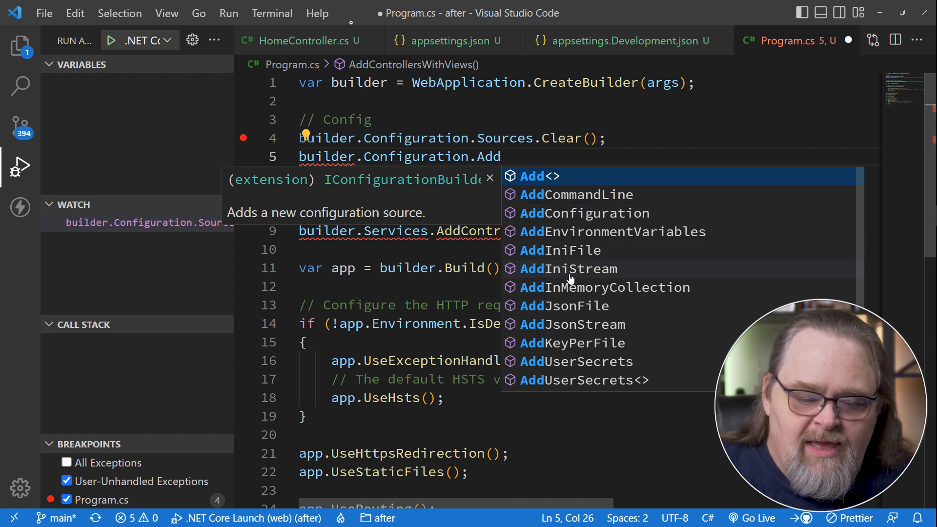
mouse_move(582, 308)
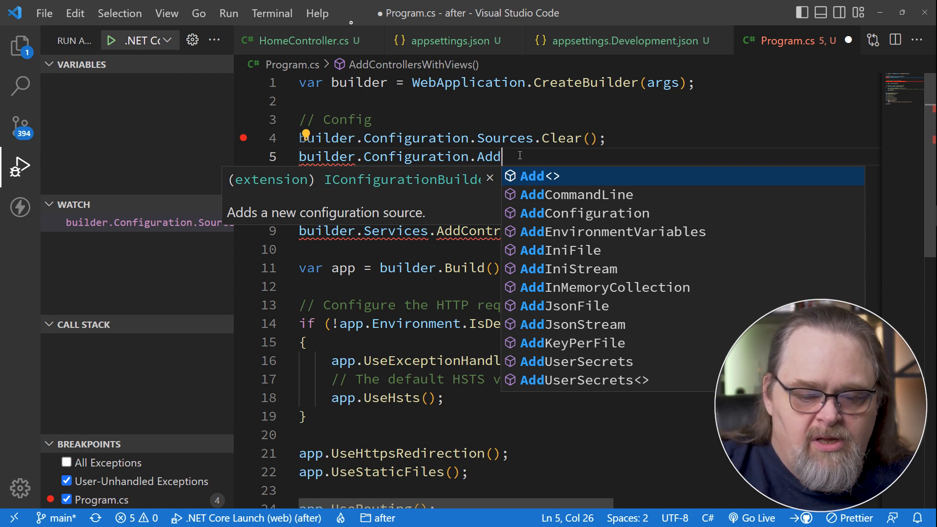
Step: Complete AddJsonFile("appsetting.config") on builder.Configuration
text(Json)
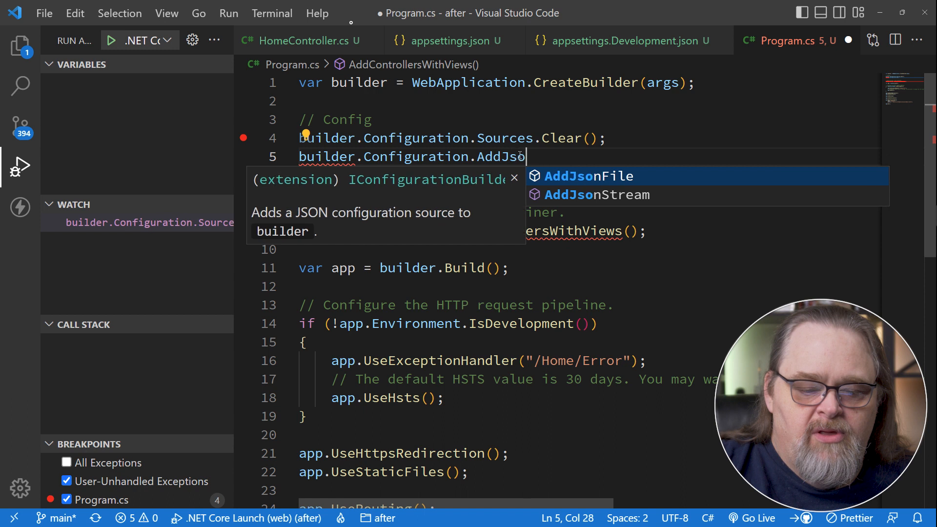
key(Tab)
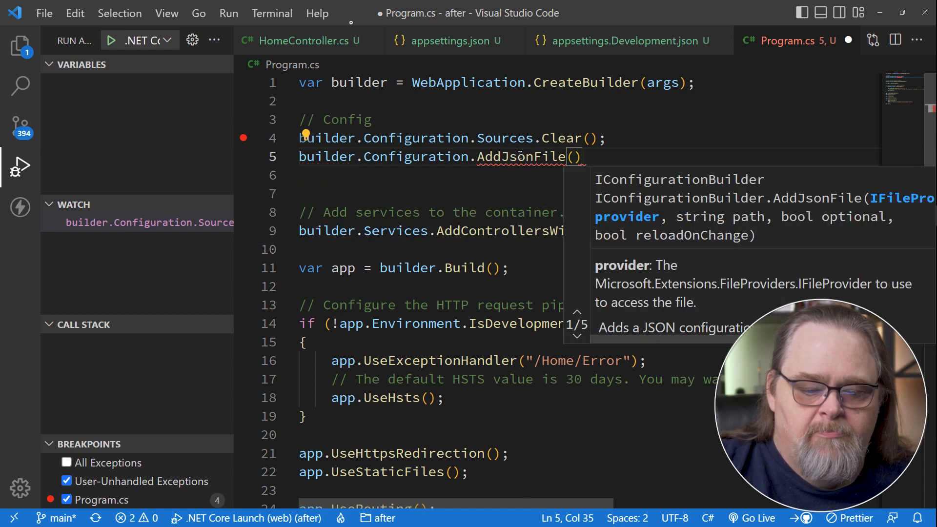
text("appset")
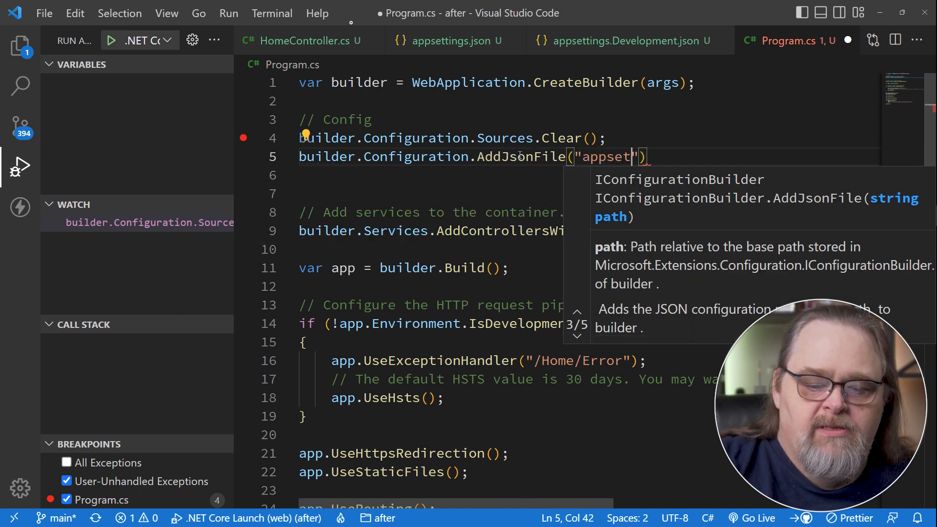
text(ting.config)
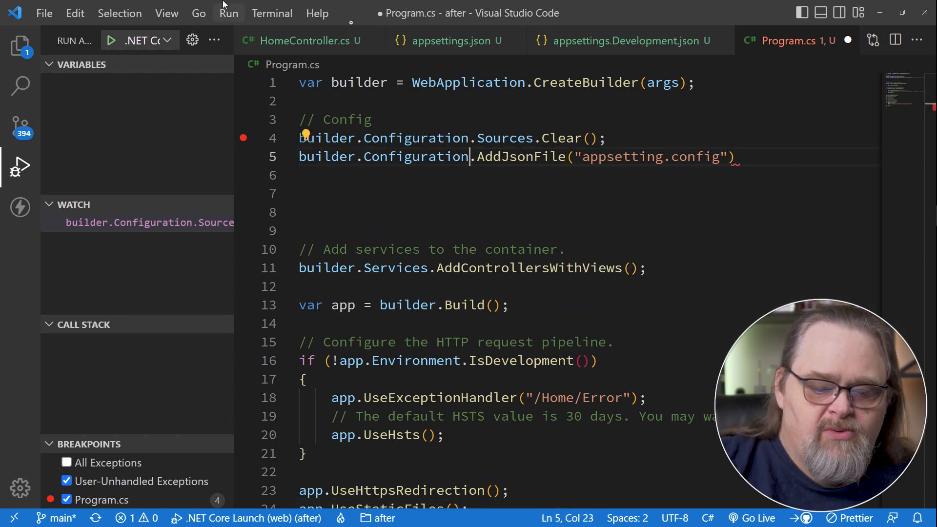
Step: Chain .AddJsonFile("appsetting.Development.config", false) on its own line and show the Explorer file list
key(Enter)
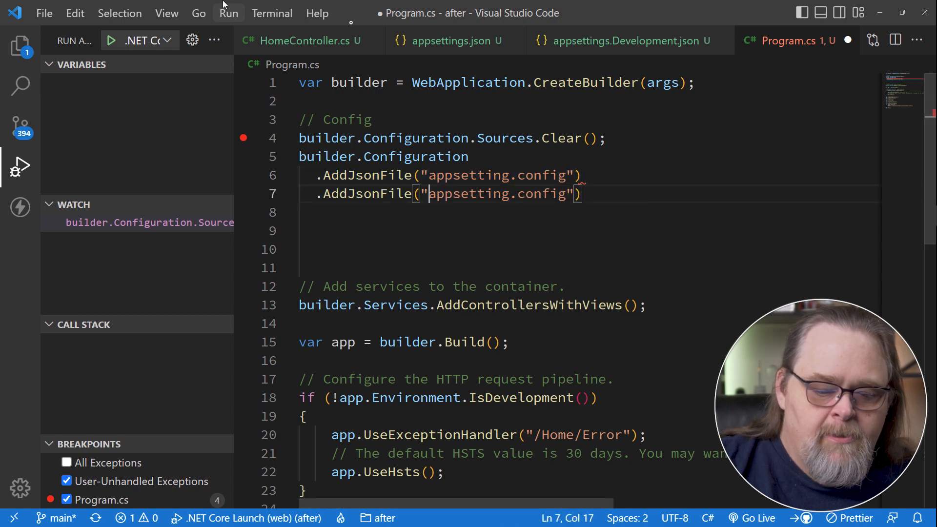
text(Development.)
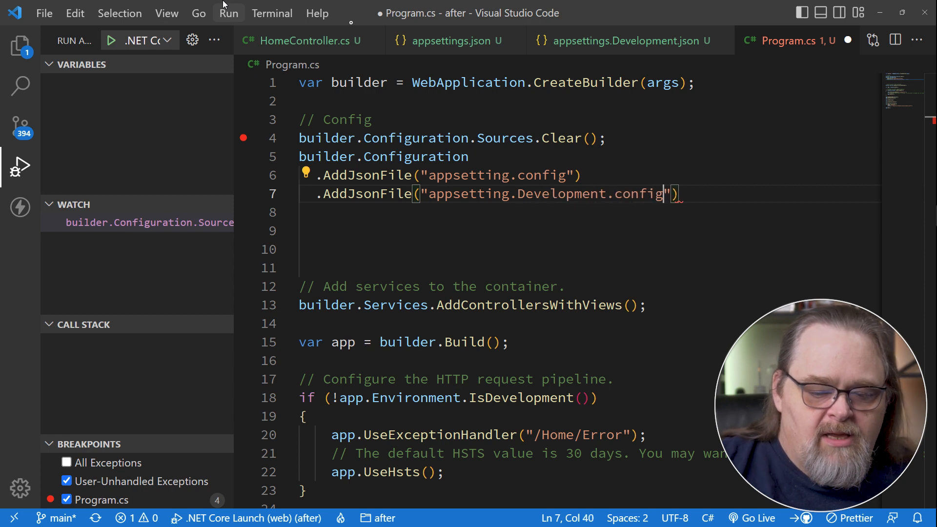
text(, flse)
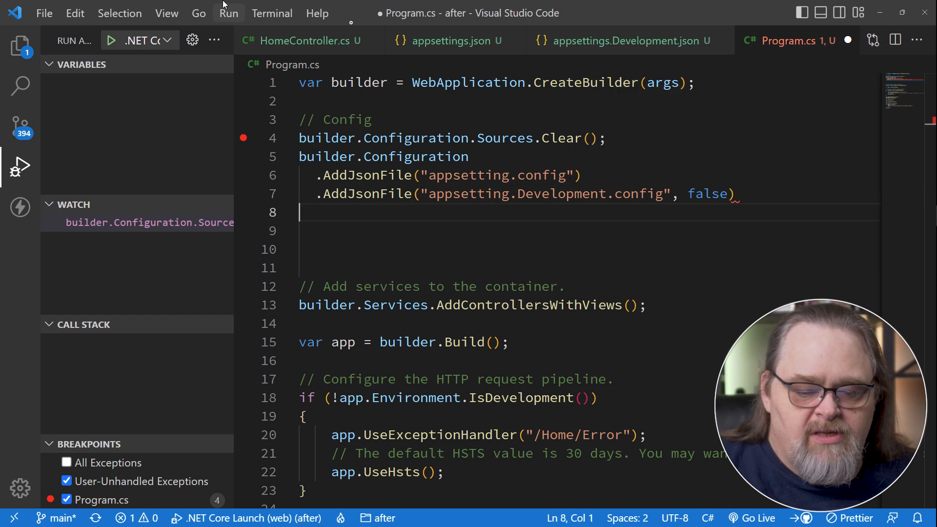
mouse_move(707, 194)
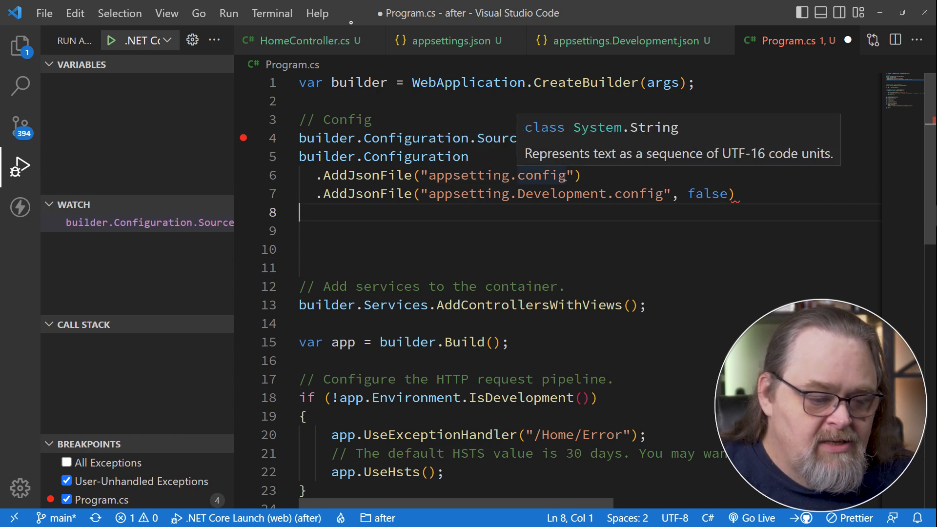
click(19, 45)
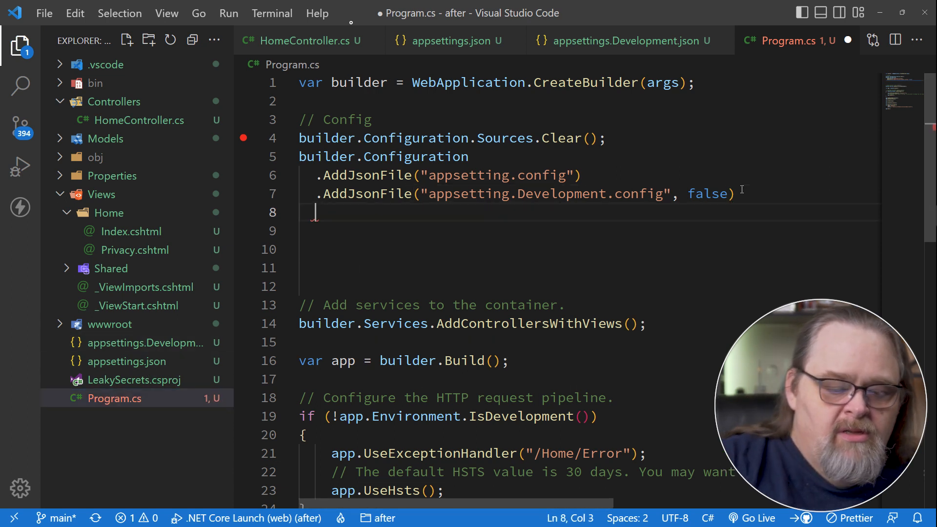
Step: Chain .AddUserSecrets(Assembly.GetEntryAssembly()!) with the System.Reflection import, starting the next .Add line
text(.AddUserSecrets)
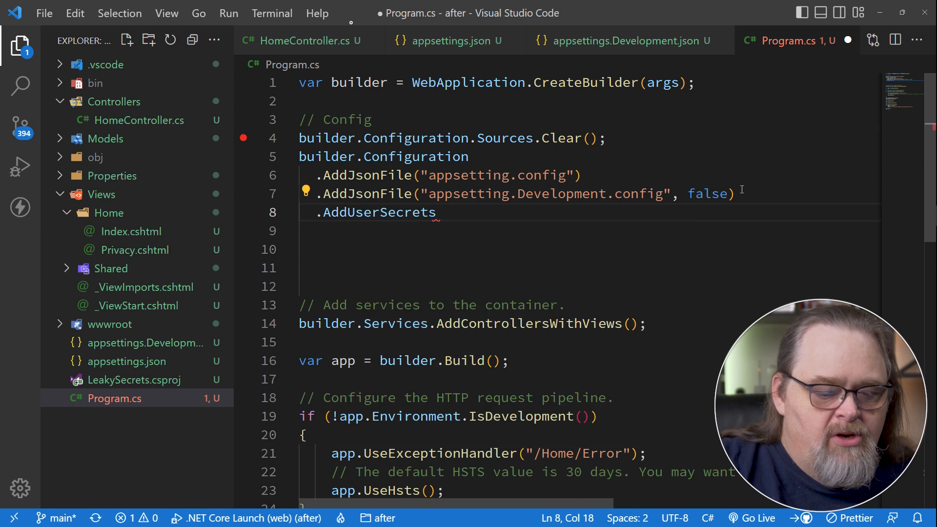
text(())
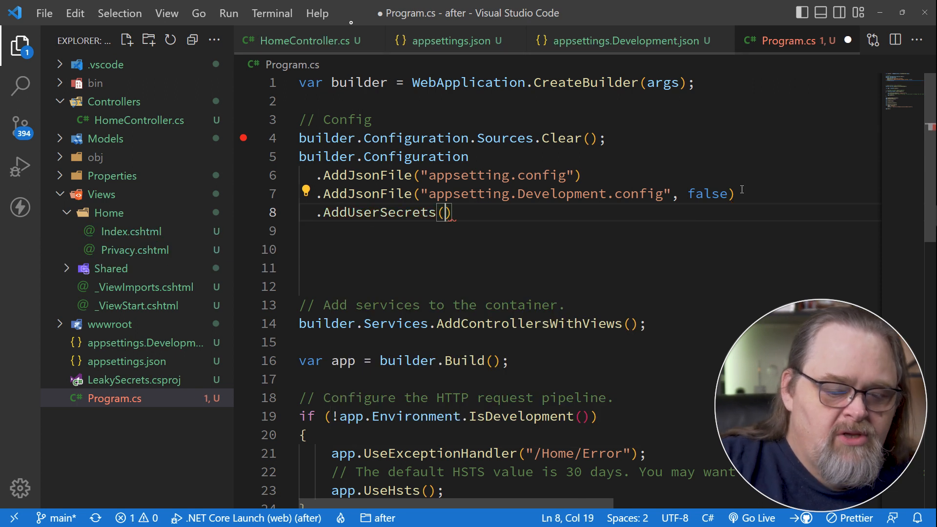
text(Assembly)
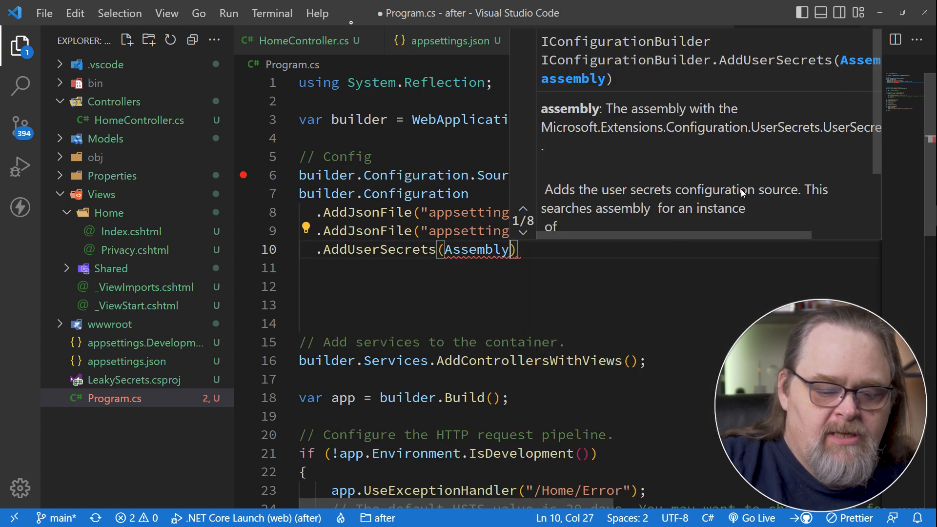
text(.GetEntryAssembly)
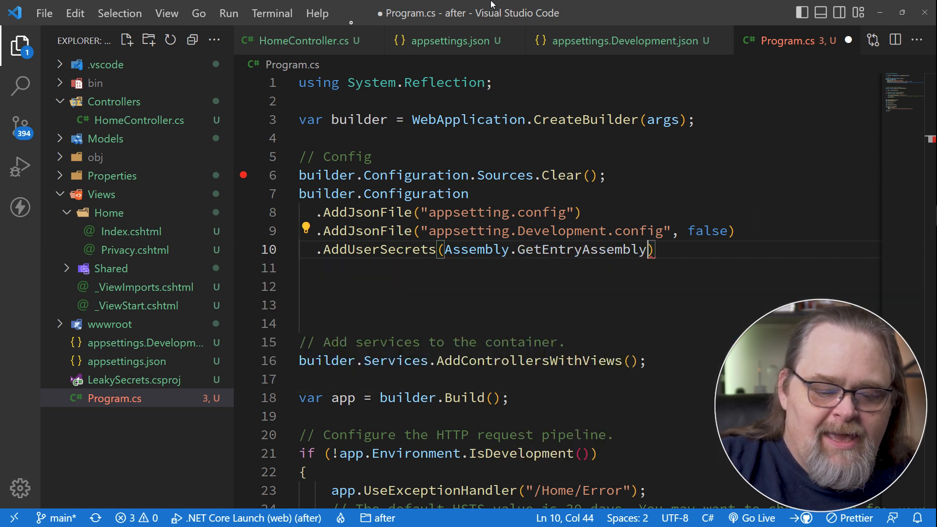
text(())
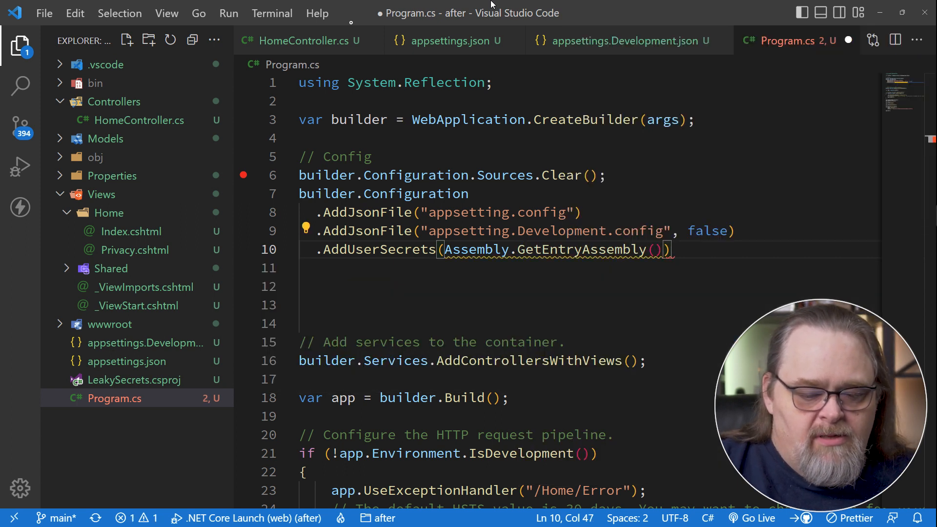
key(Left)
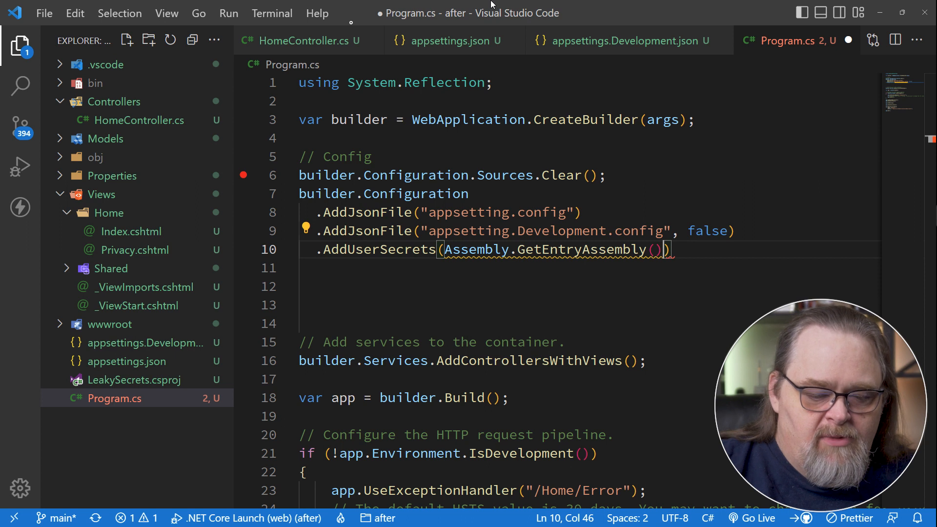
text(!)
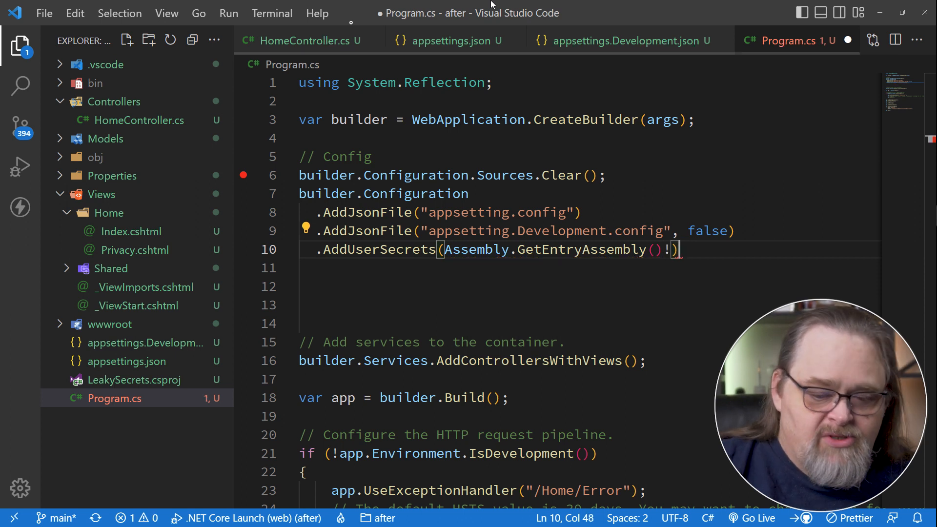
key(Enter)
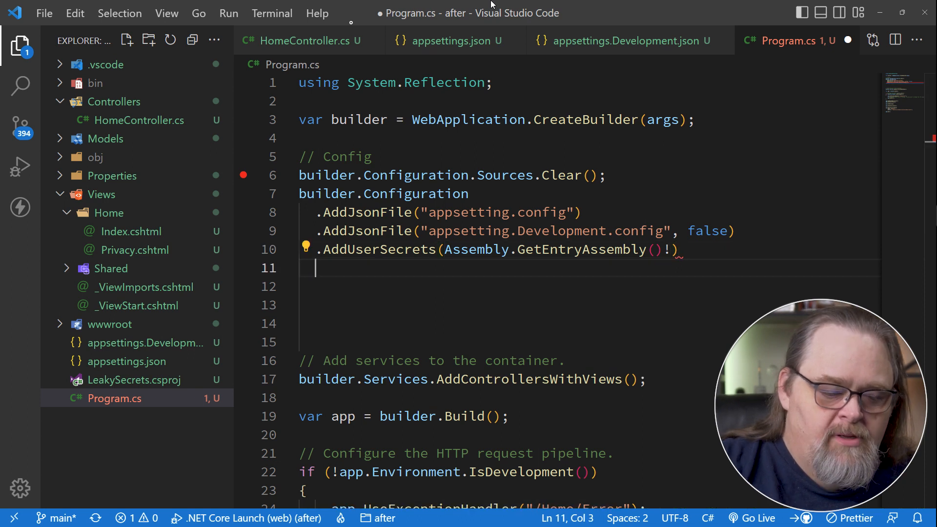
text(.AddEnvironmentVariables();)
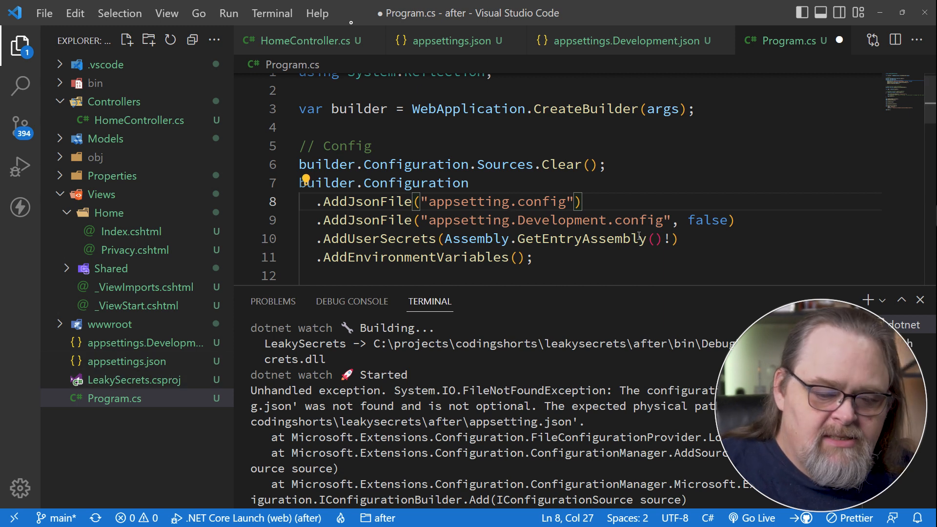
Step: Enter appsettings.json as the JSON file name so the app loads without FileNotFoundException
text(appsettings.json)
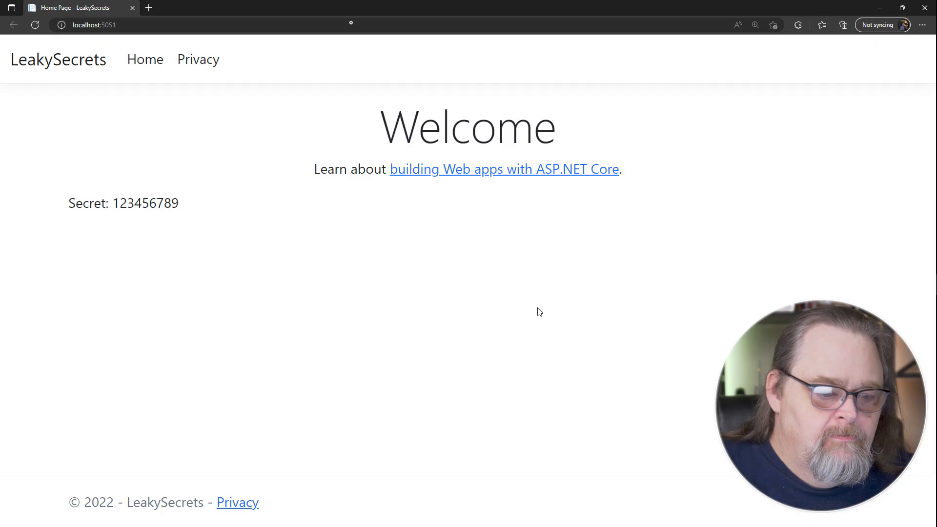
mouse_move(665, 415)
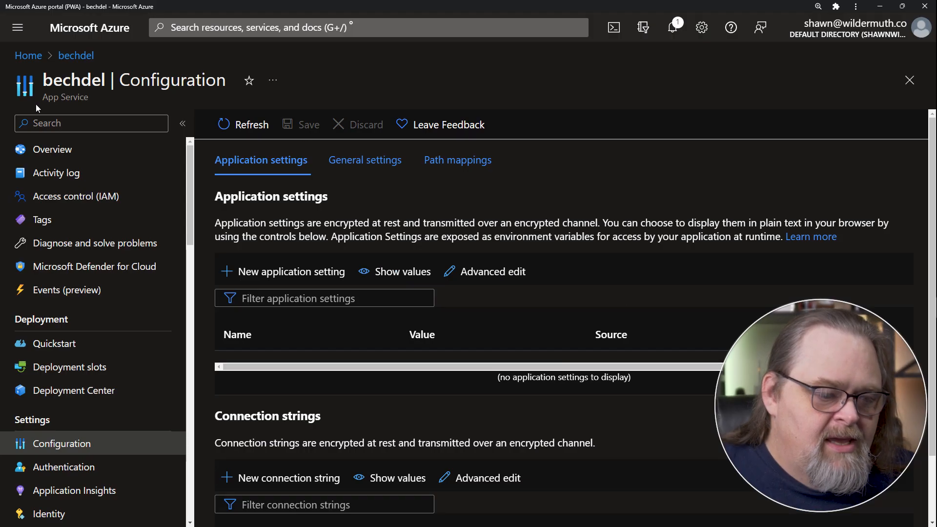
mouse_move(476, 362)
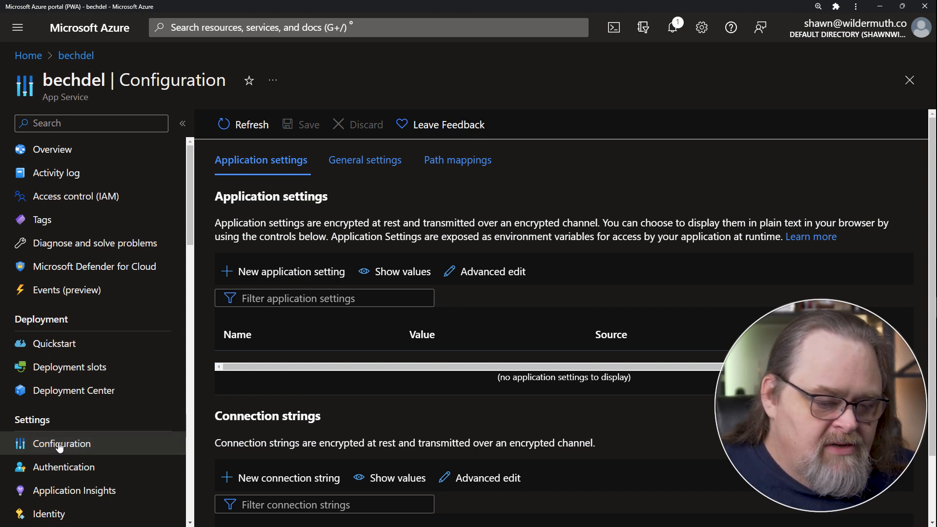
scroll(down, 3)
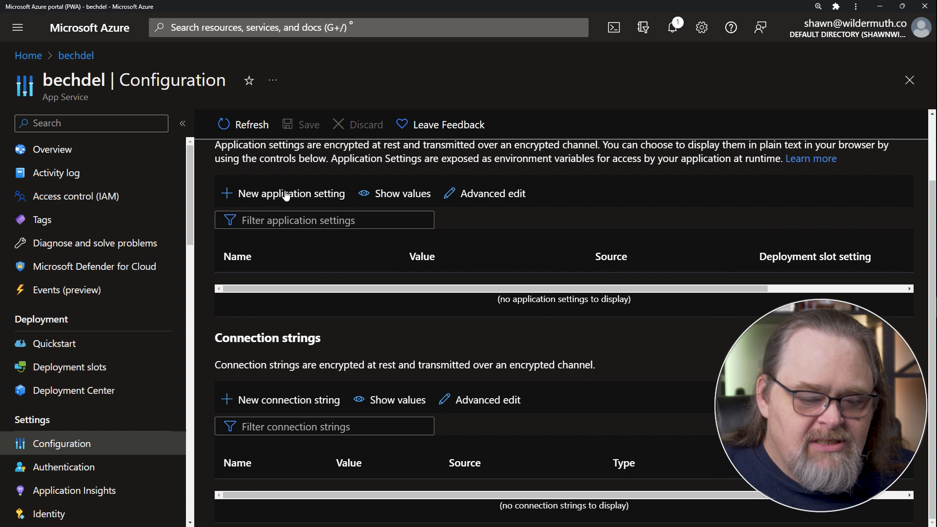
mouse_move(631, 220)
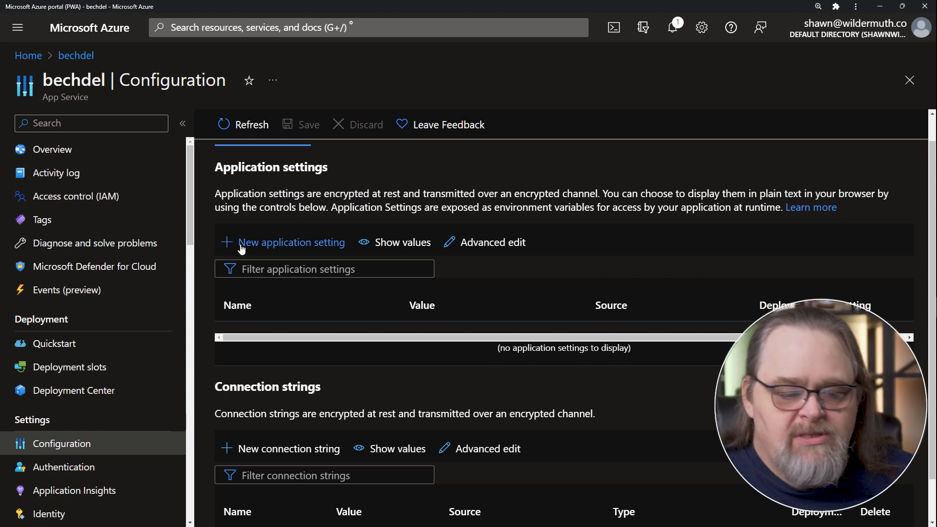
click(291, 242)
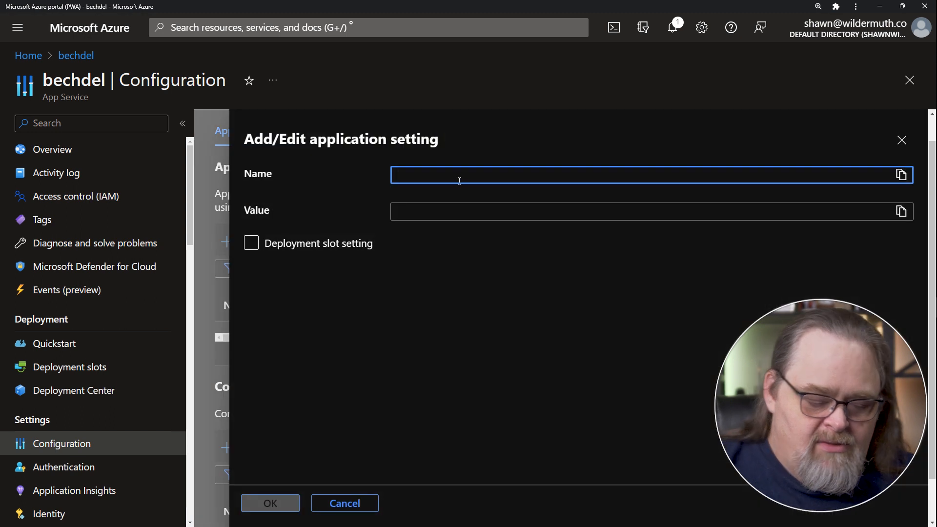
text(Secret)
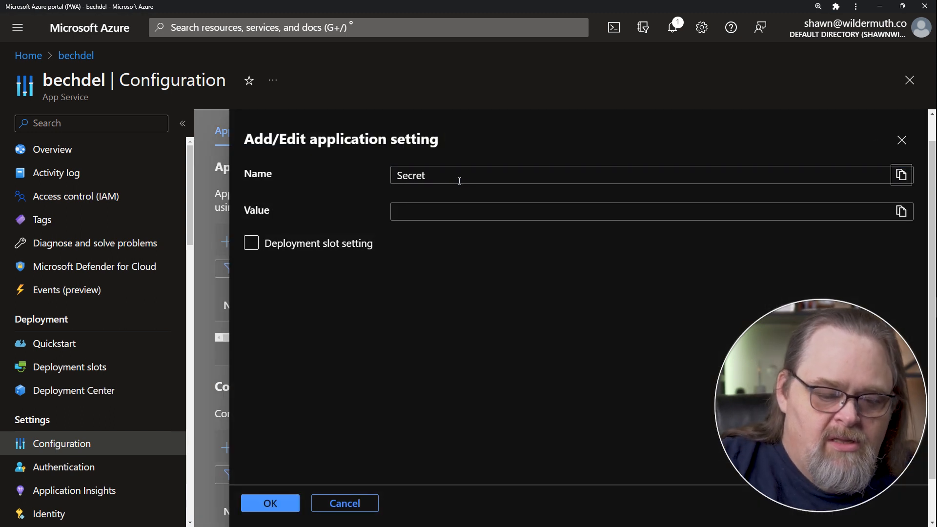
text(123)
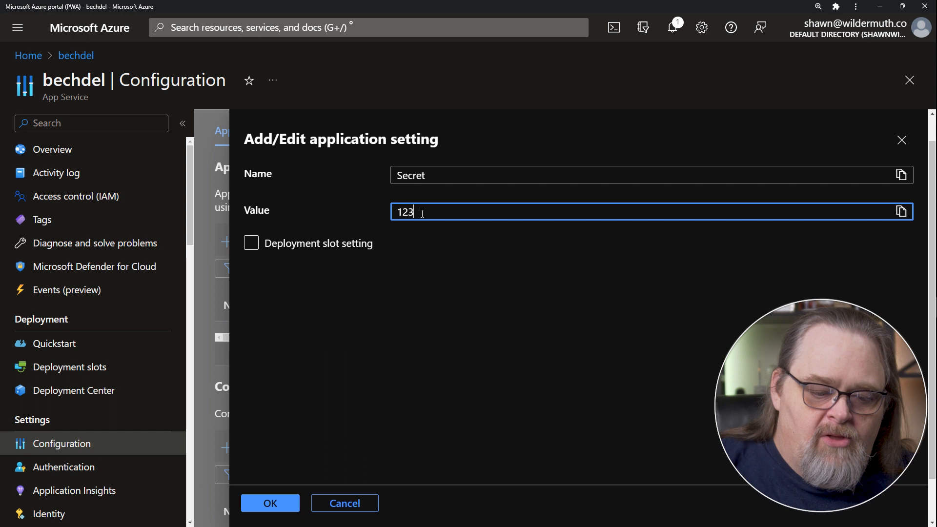
text(456)
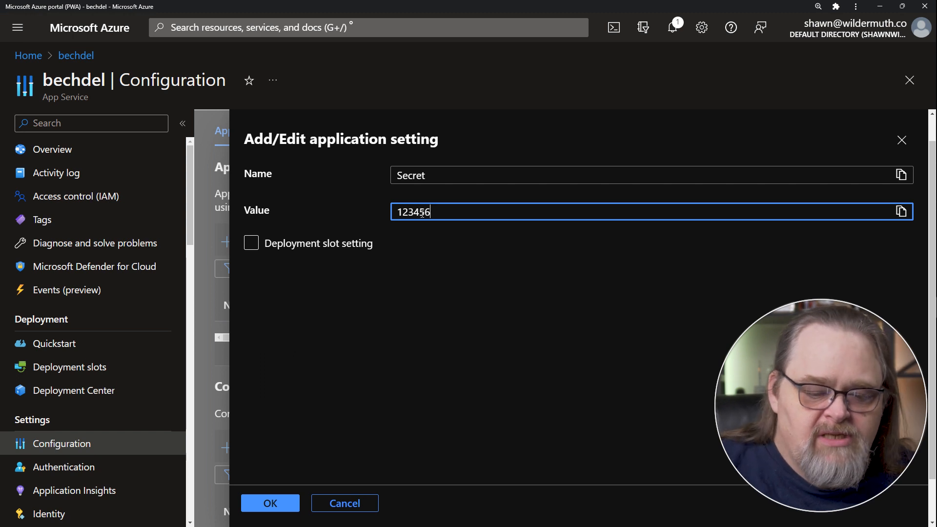
click(269, 503)
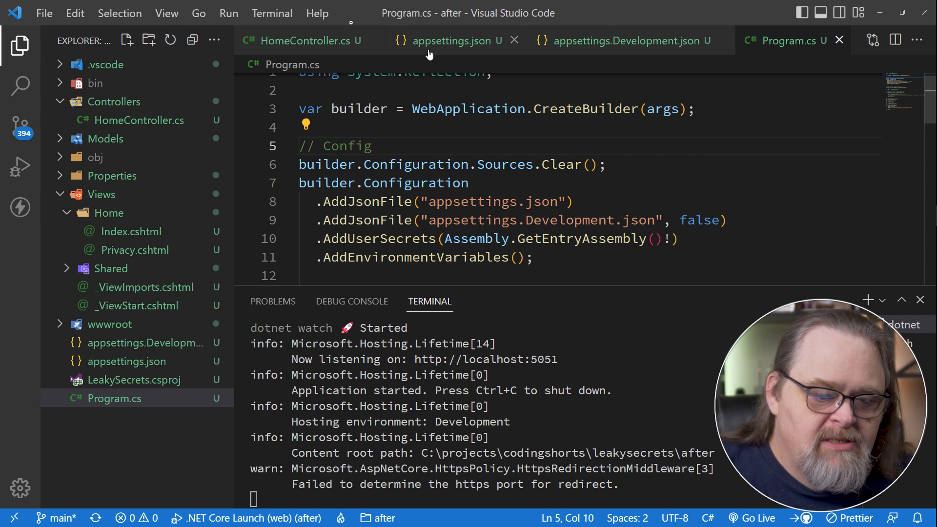
Step: Select the Secret key in appsettings.Development.json, then return to appsettings.json
click(449, 40)
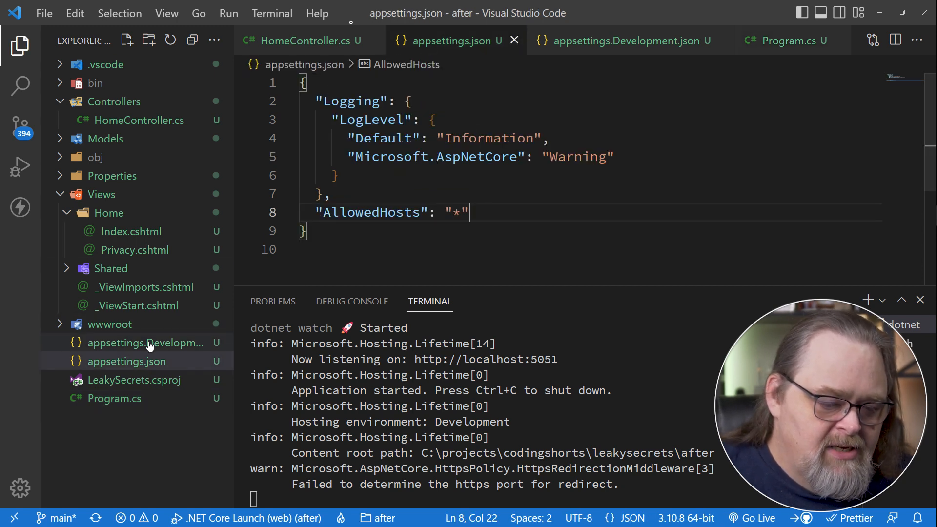
click(146, 342)
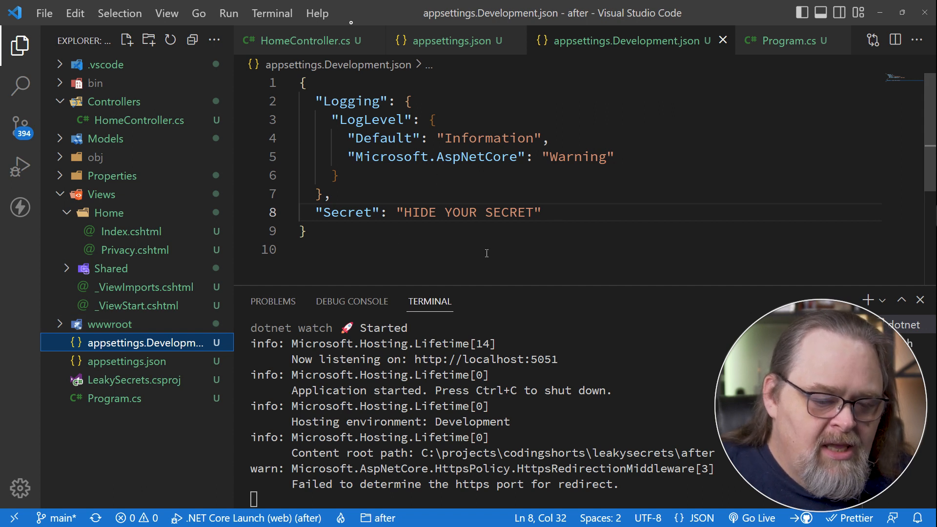
double_click(346, 212)
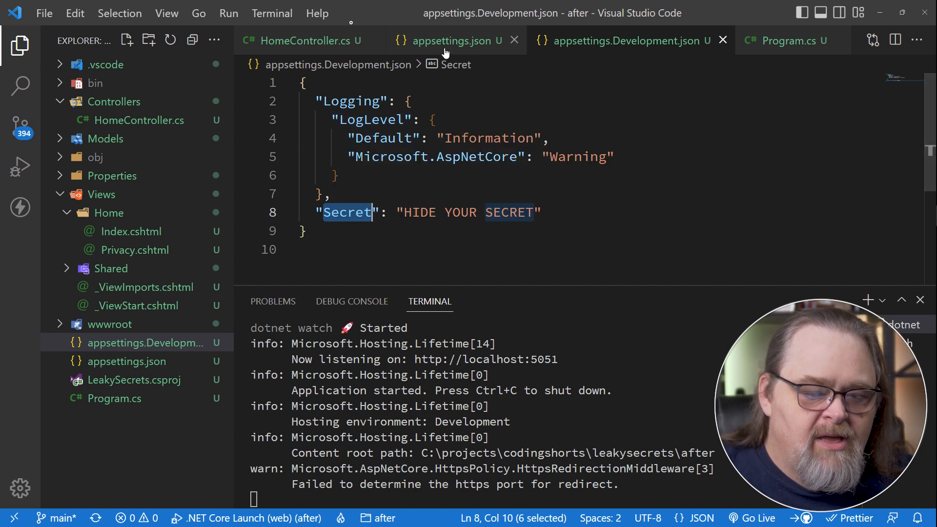
mouse_move(454, 41)
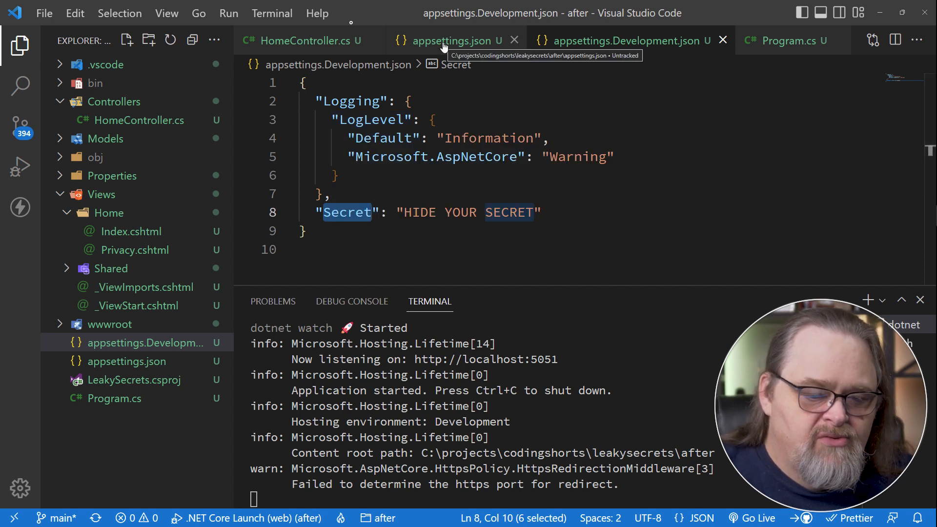
click(455, 40)
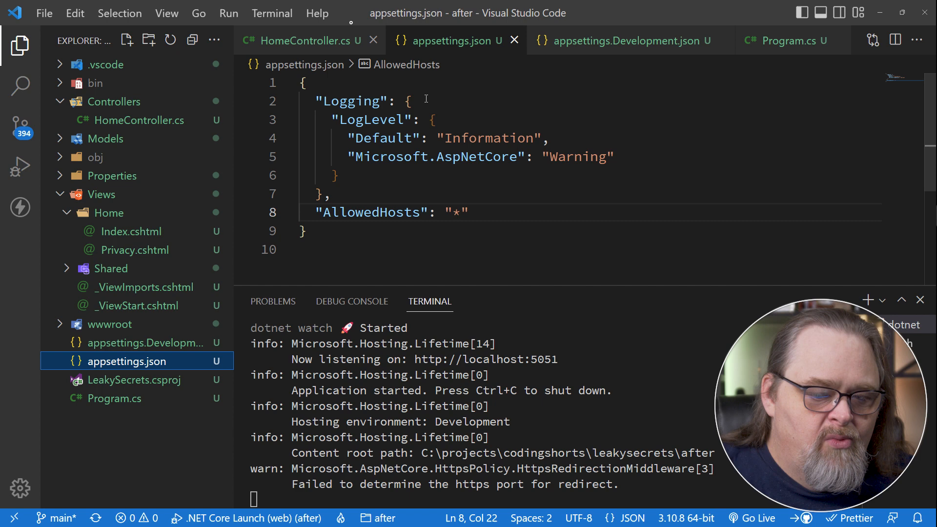
Step: Add a new application setting Logging__LogLevel__Default with value Debug and confirm it
key(alt+tab)
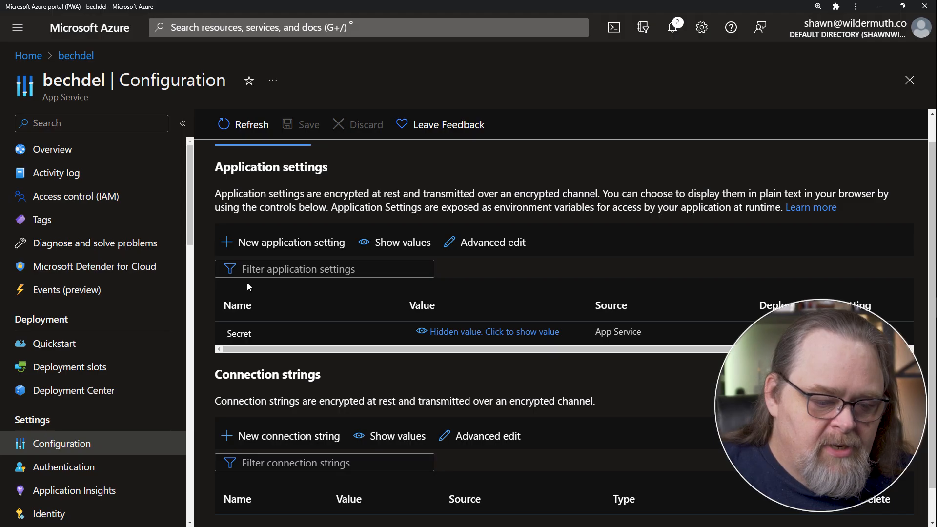
click(283, 242)
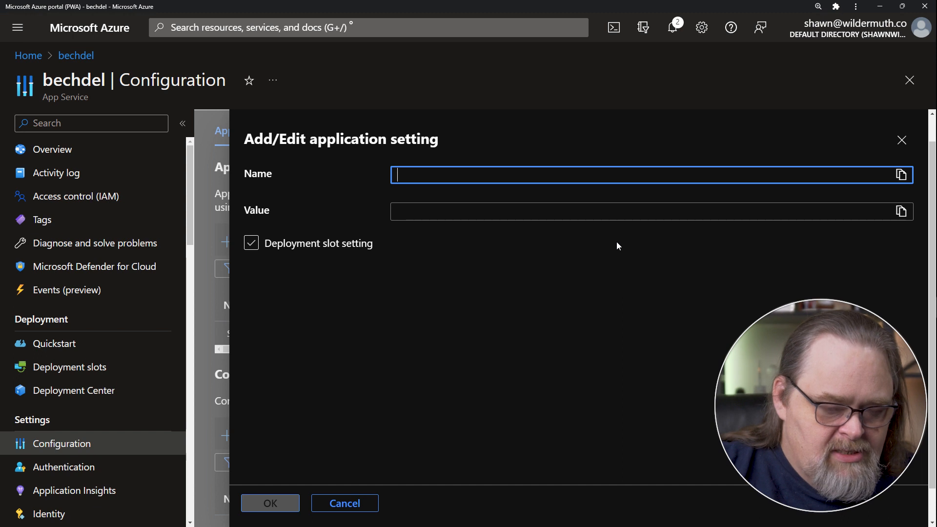
text(Logging)
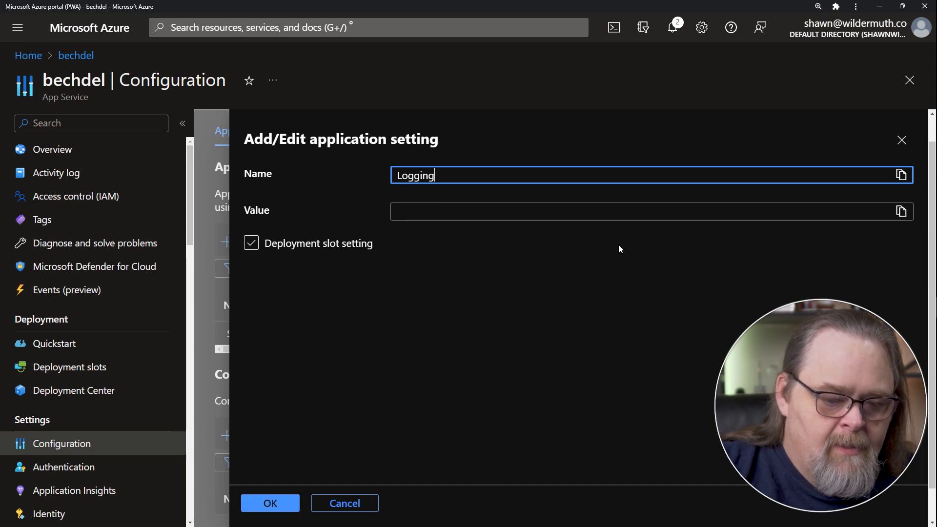
text(__LogLevel__)
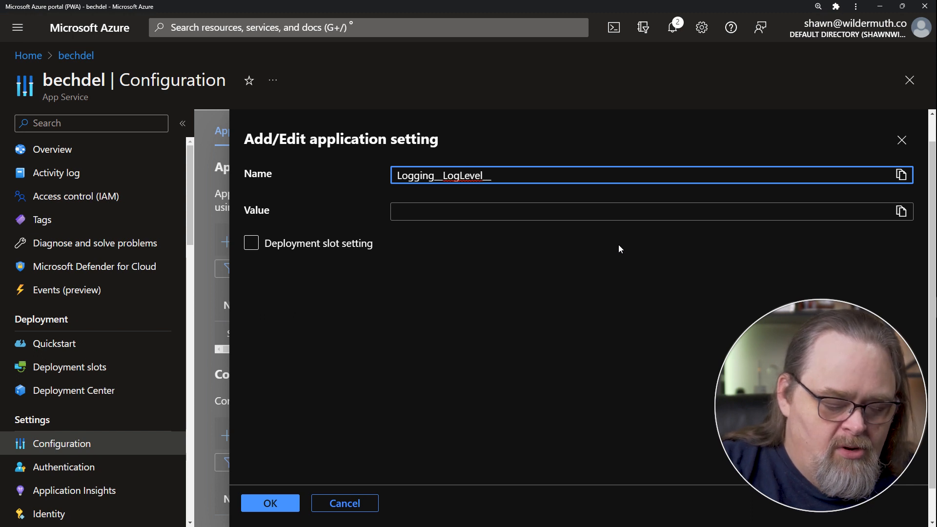
text(Default)
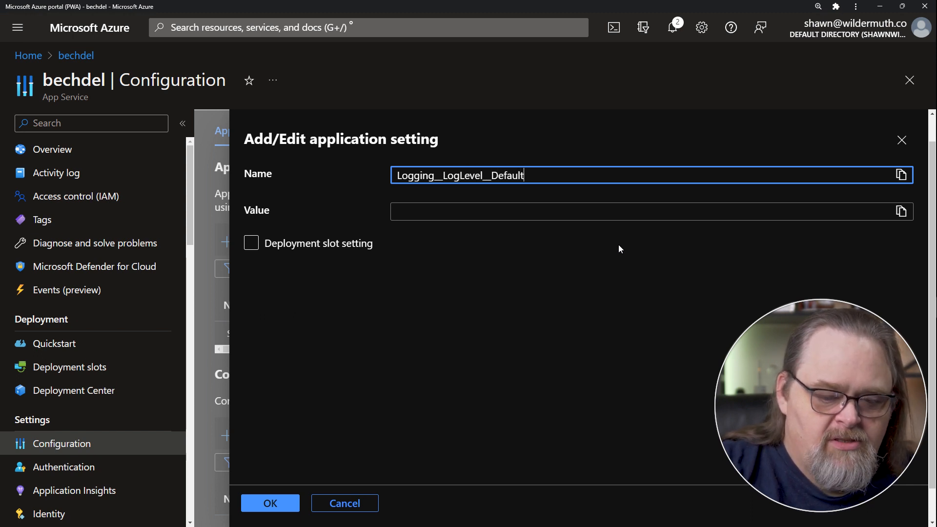
text(Debug)
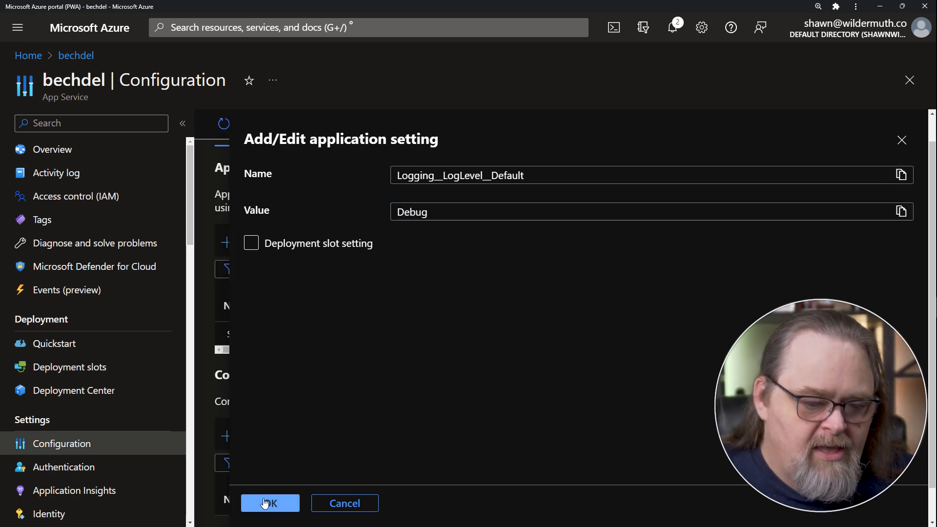
click(269, 503)
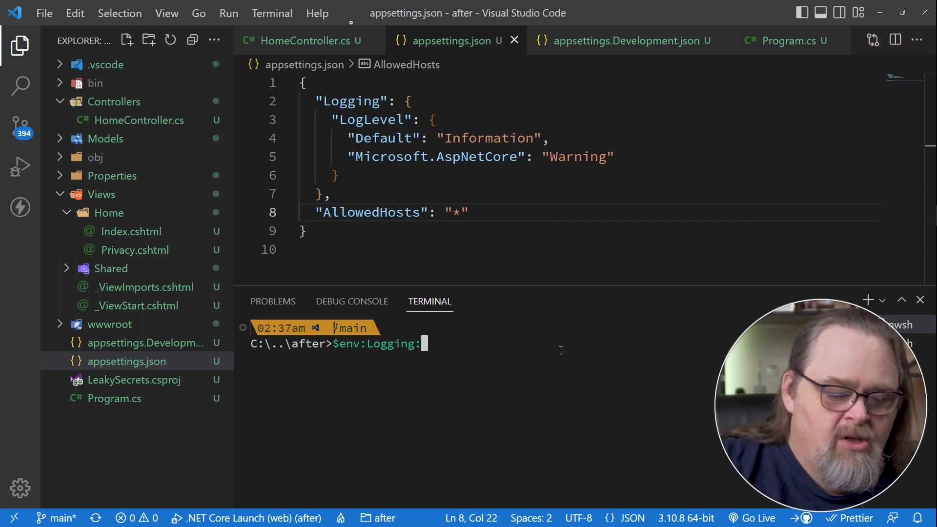
Step: Enter $env:Logging:LogLevel:Default = "Debug" in the PowerShell terminal
text(LogL)
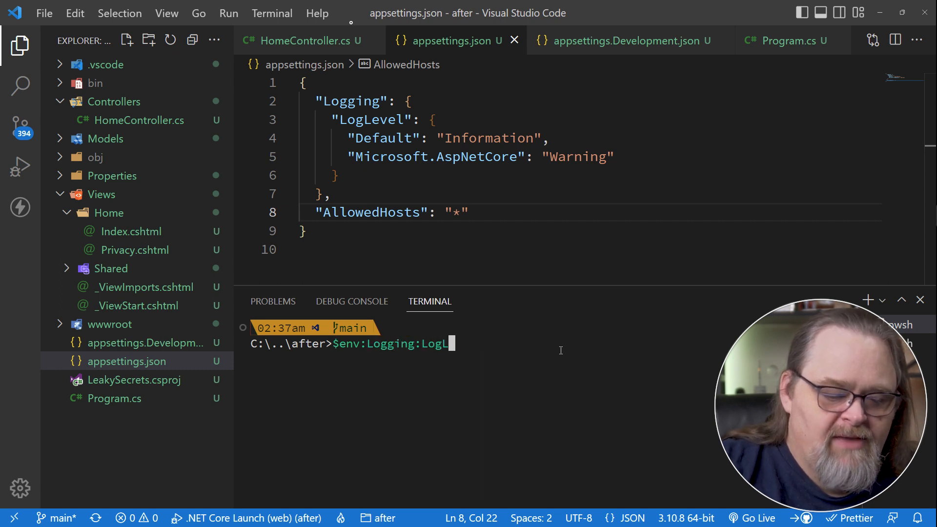
text(evel":)
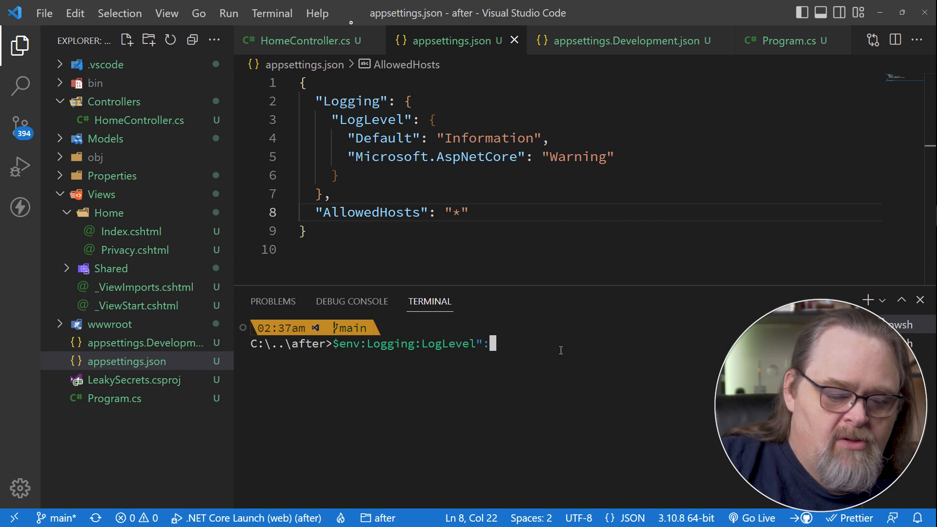
text(Default)
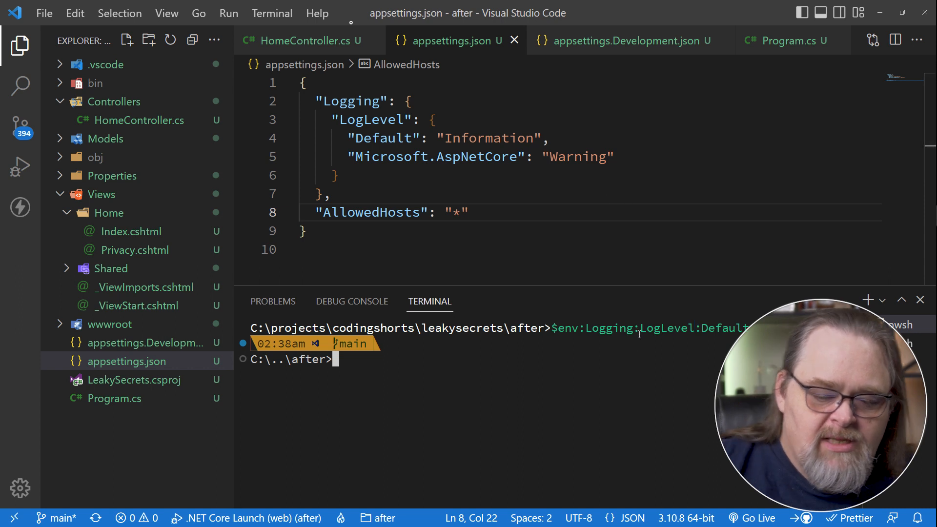
text($env:Logging:LogLevel:Default = "Debug")
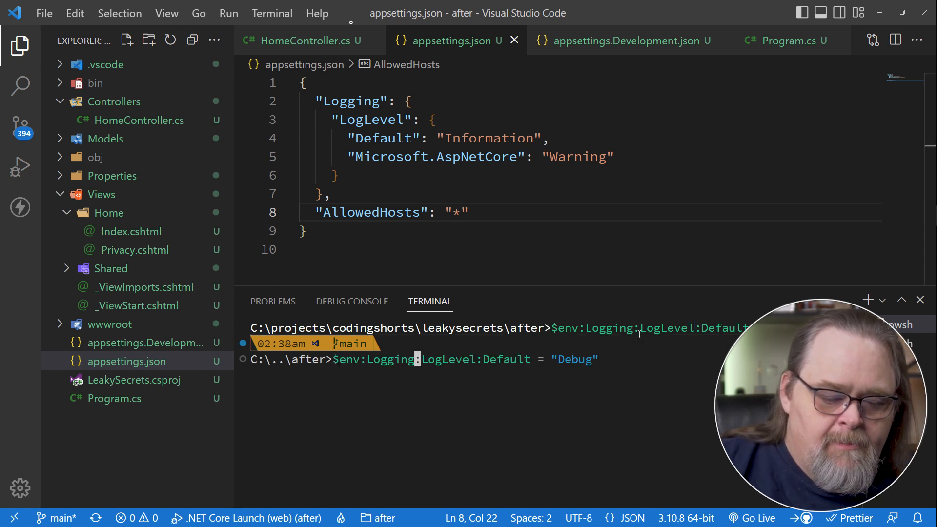